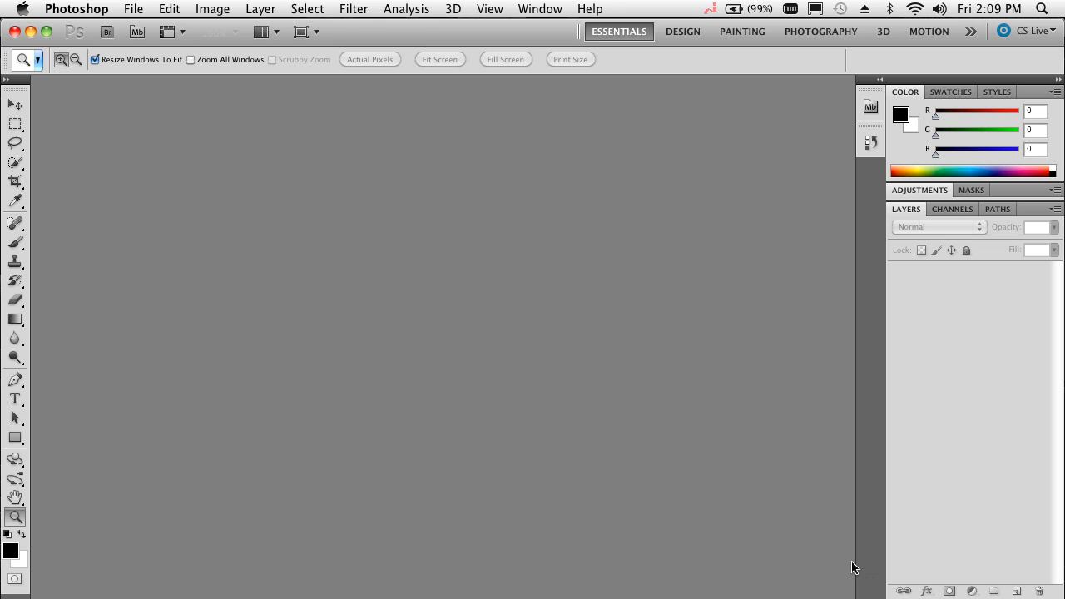
mouse_move(521, 147)
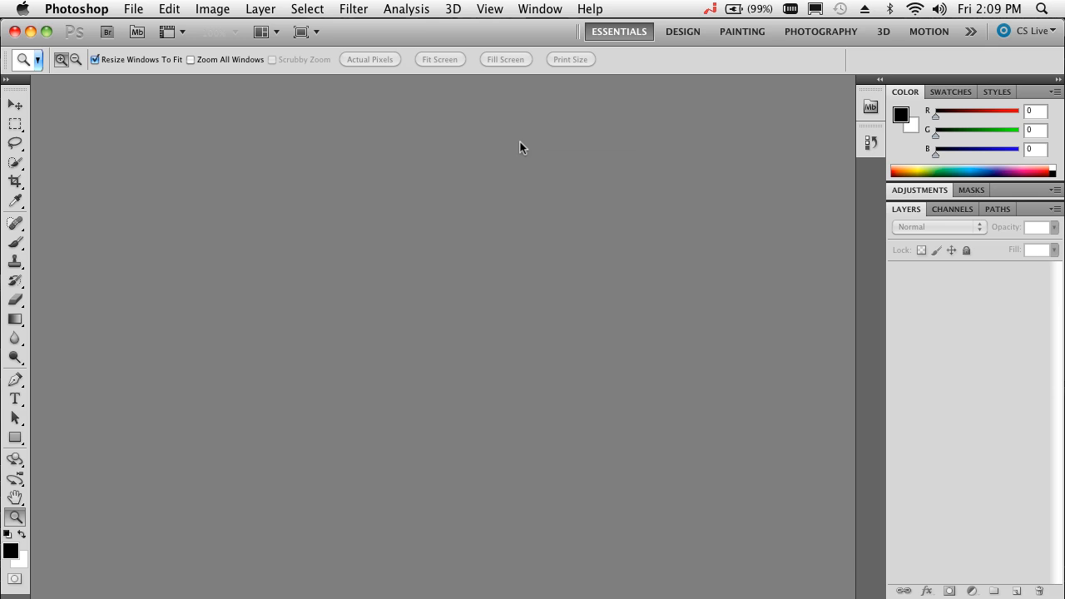
mouse_move(797, 164)
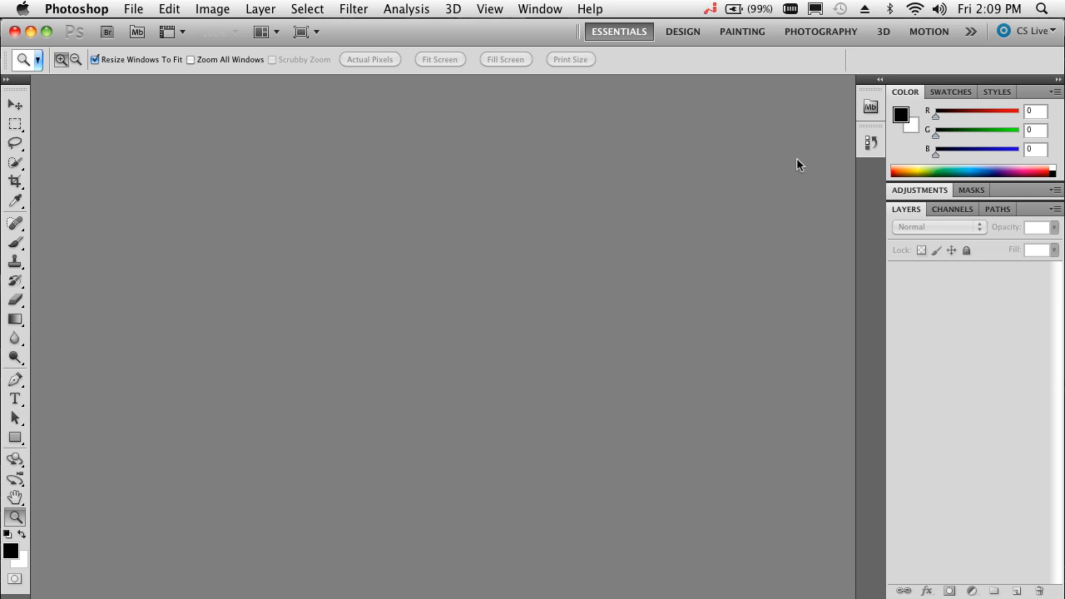
mouse_move(801, 153)
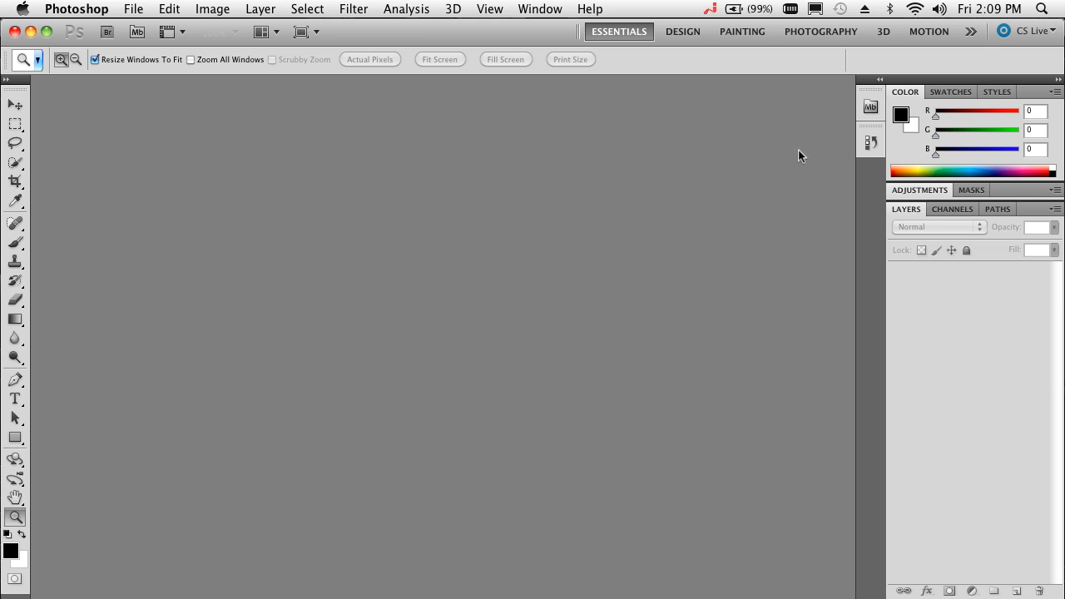
mouse_move(870, 106)
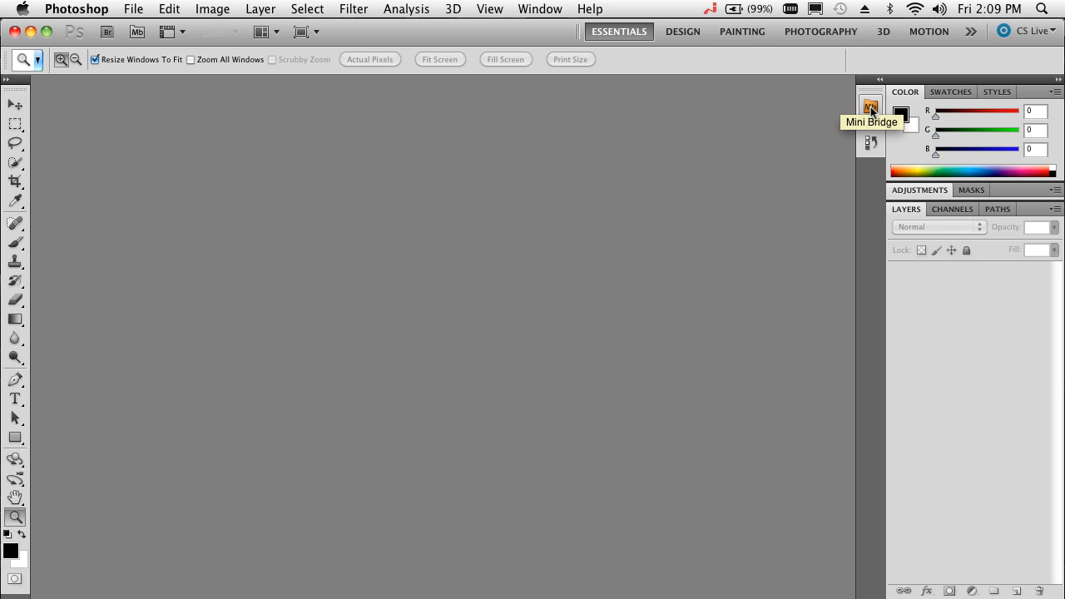
Step: Open Mini Bridge and scroll through the files to find Local_Magazine_Spring.indd
click(871, 107)
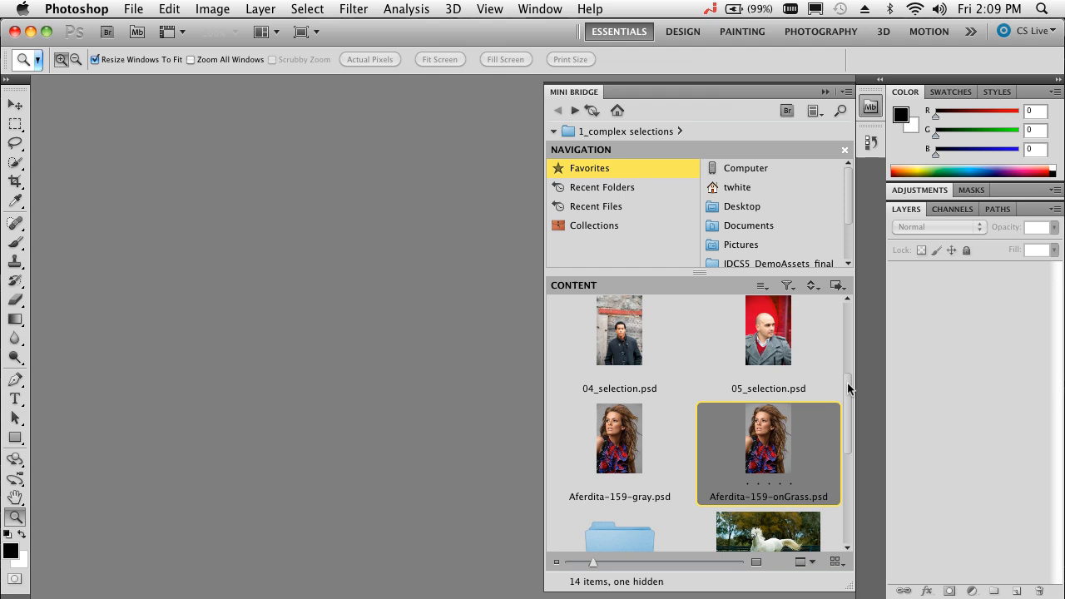
scroll(down, 3)
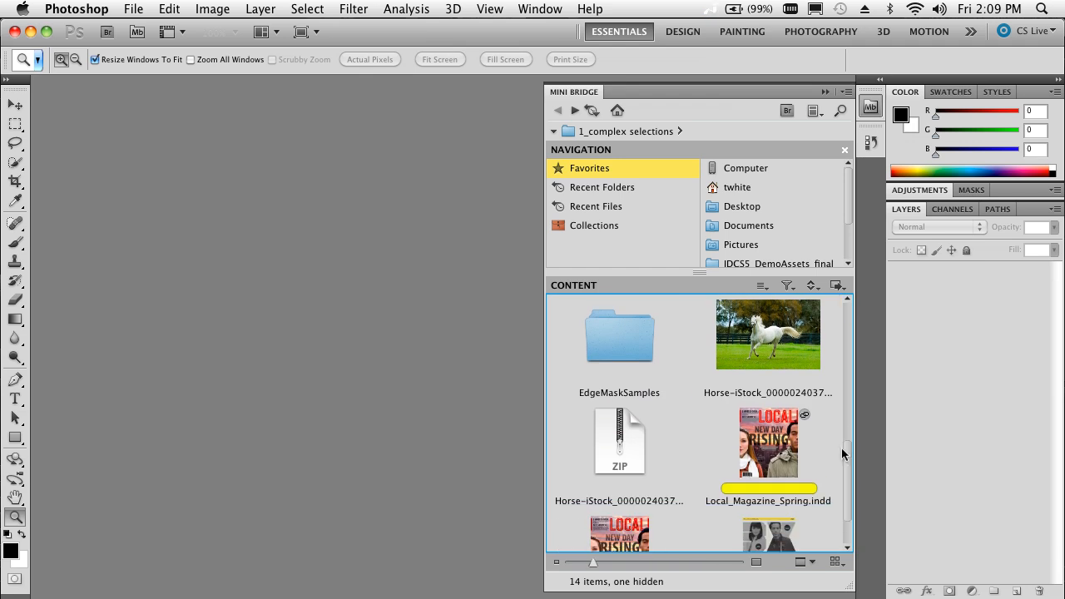
mouse_move(780, 455)
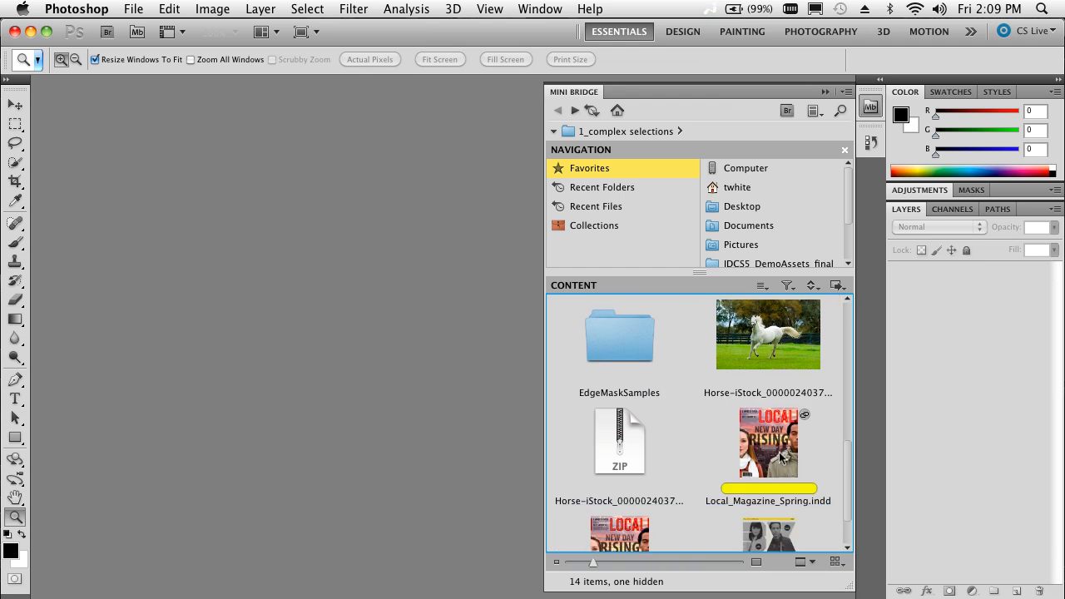
scroll(down, 3)
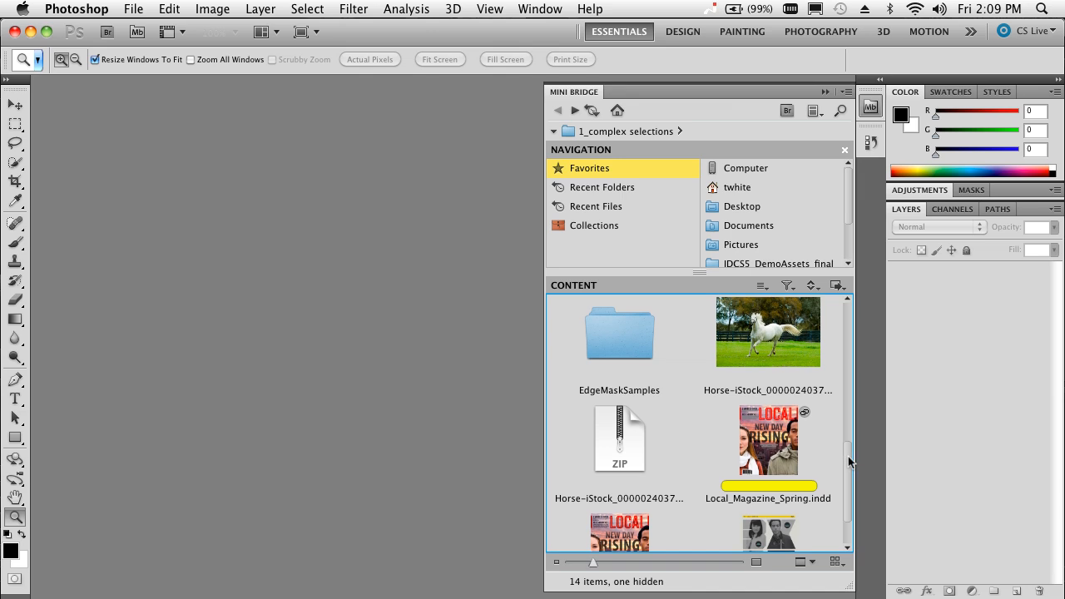
scroll(down, 3)
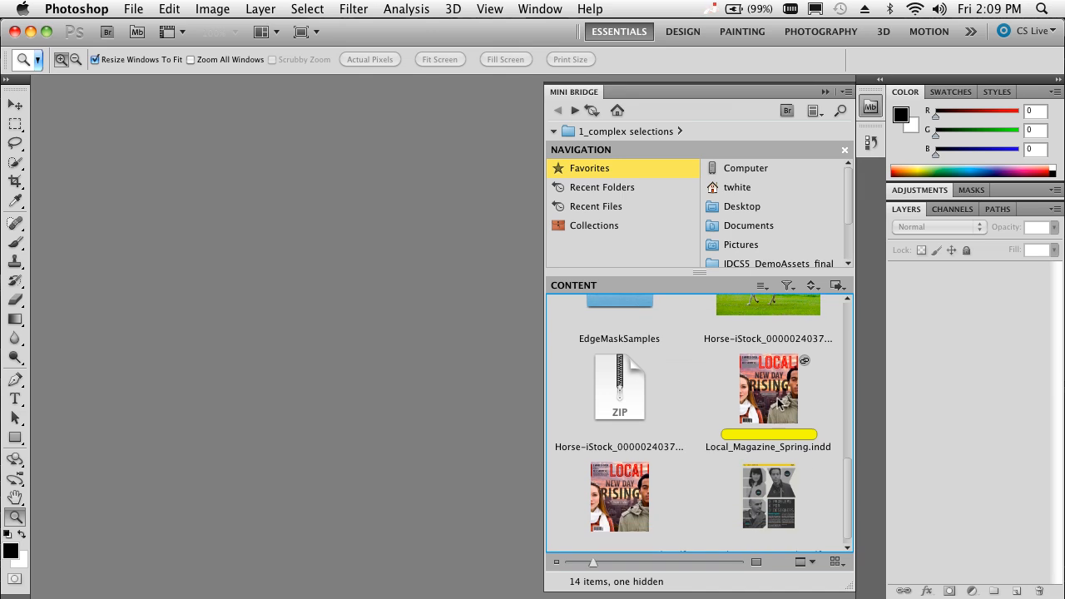
mouse_move(773, 390)
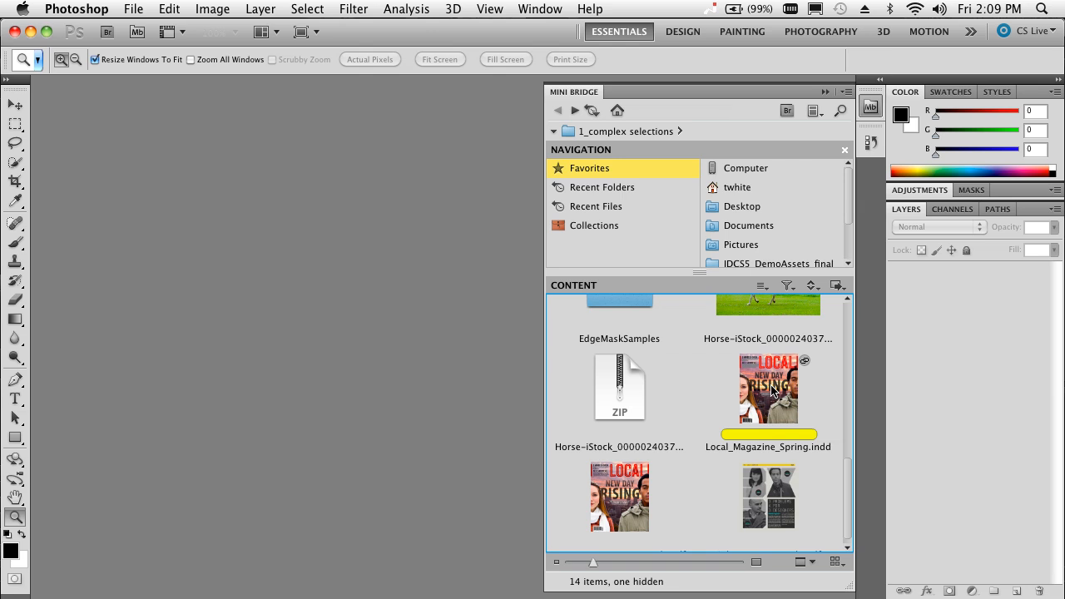
Step: Show the linked files of Local_Magazine_Spring.indd and scroll down to Cover_Background.psd
right_click(769, 388)
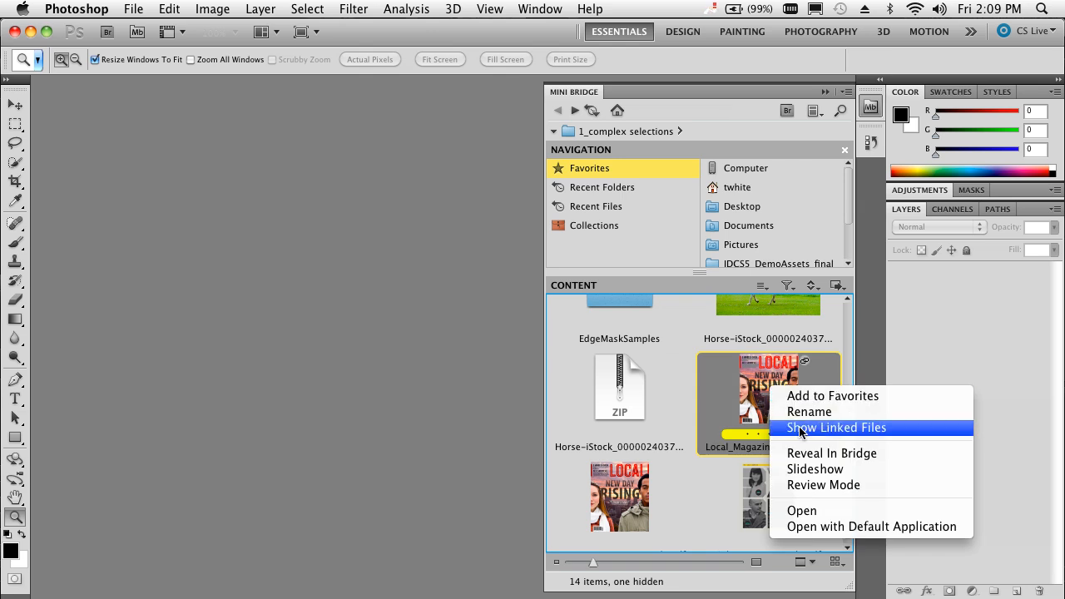
click(837, 427)
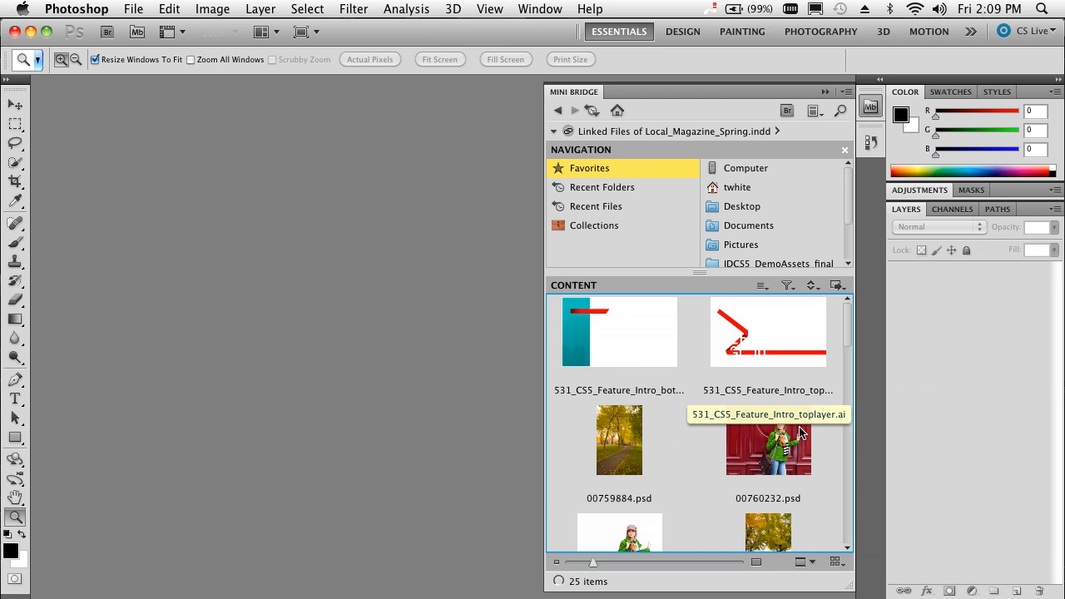
scroll(down, 3)
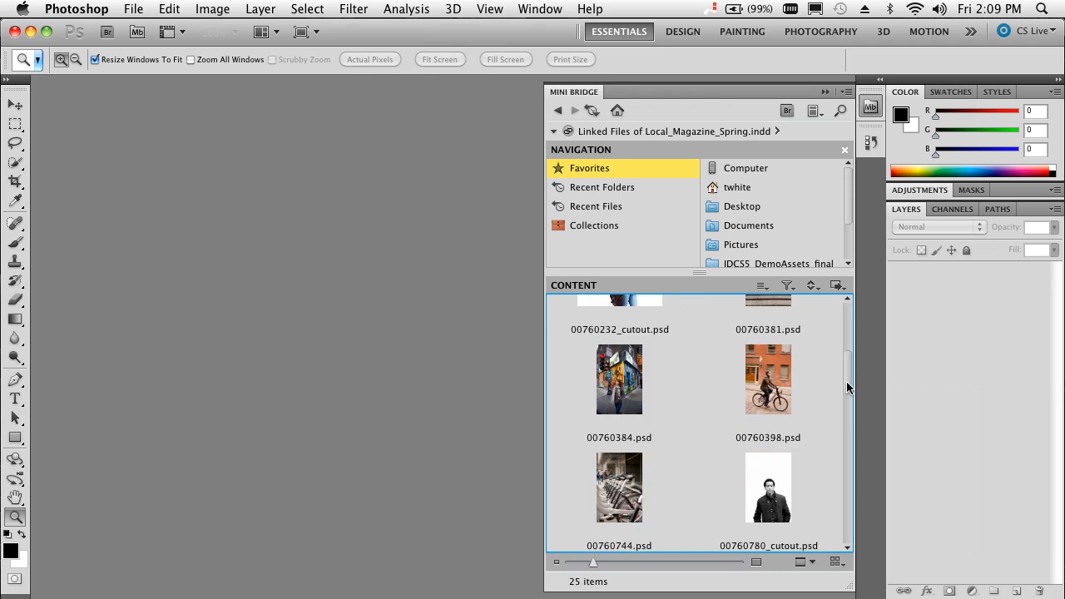
scroll(down, 3)
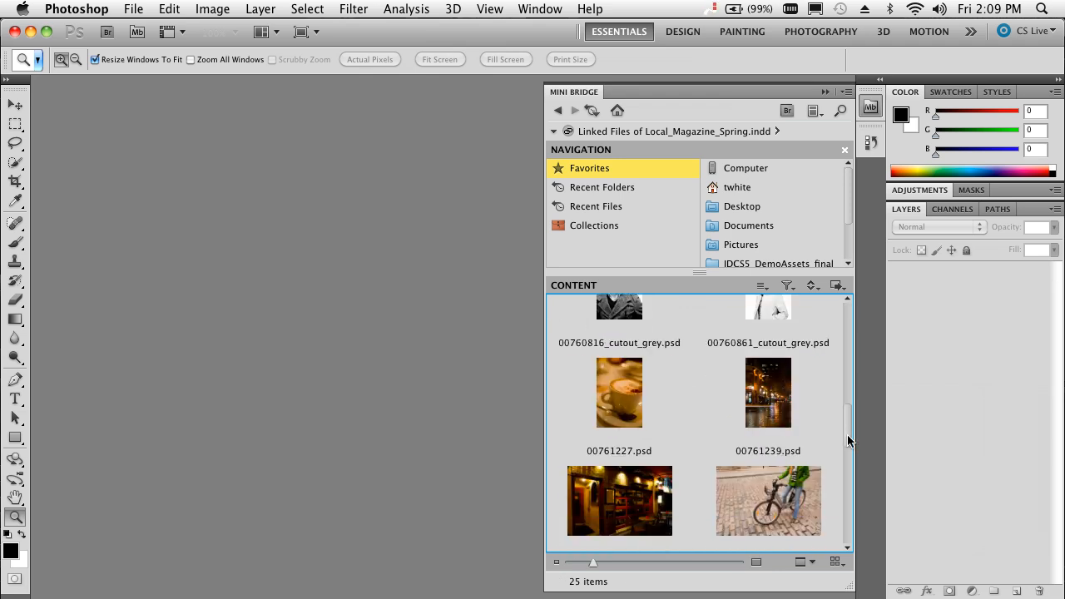
scroll(down, 3)
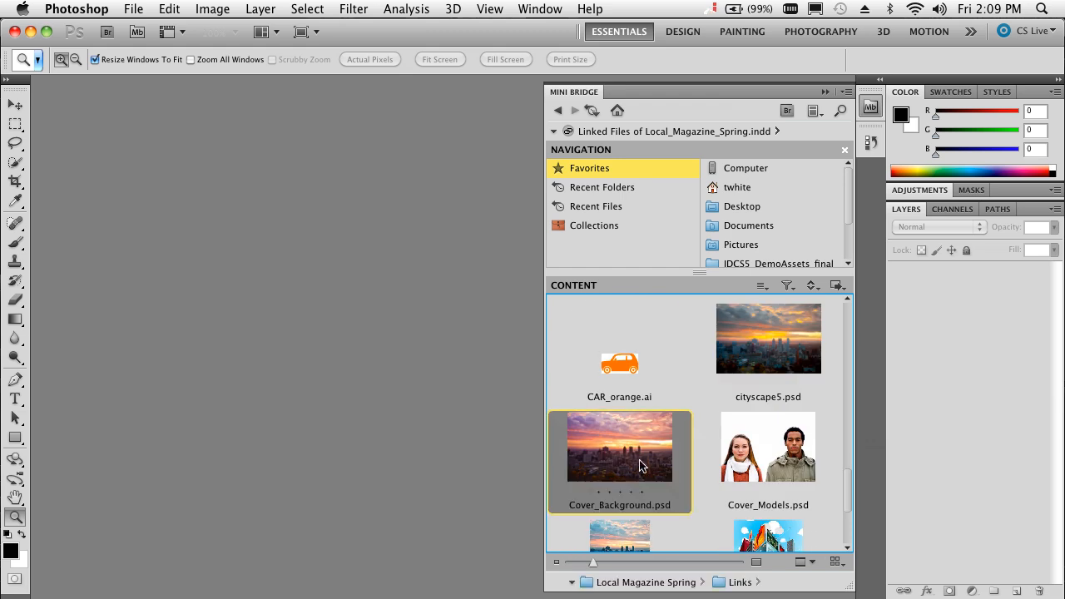
Step: Open Cover_Background.psd from Mini Bridge, then scroll back toward the Aferdita model images
double_click(619, 447)
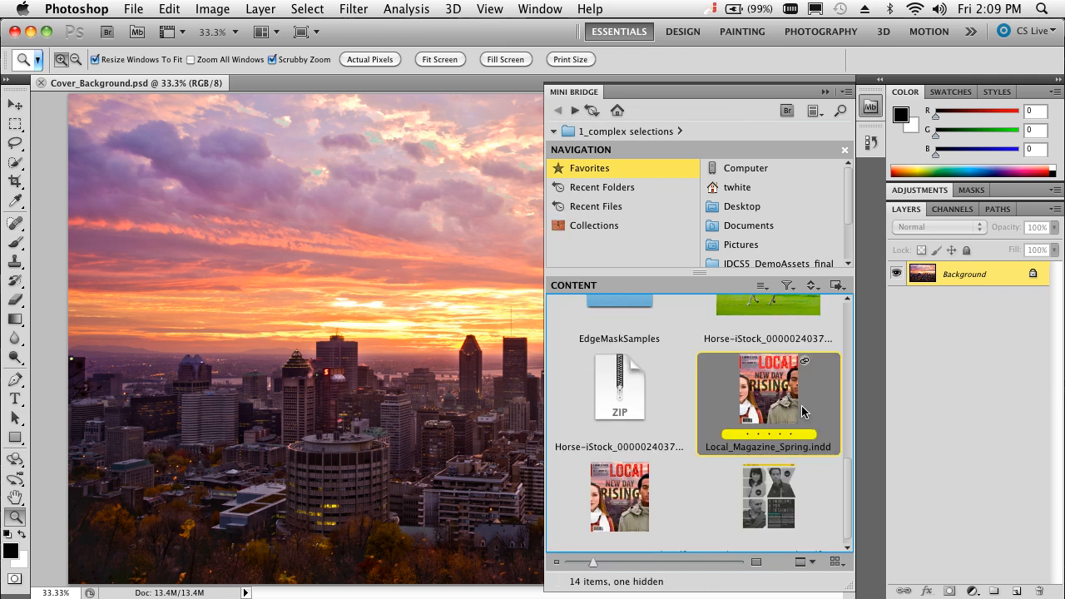
mouse_move(857, 489)
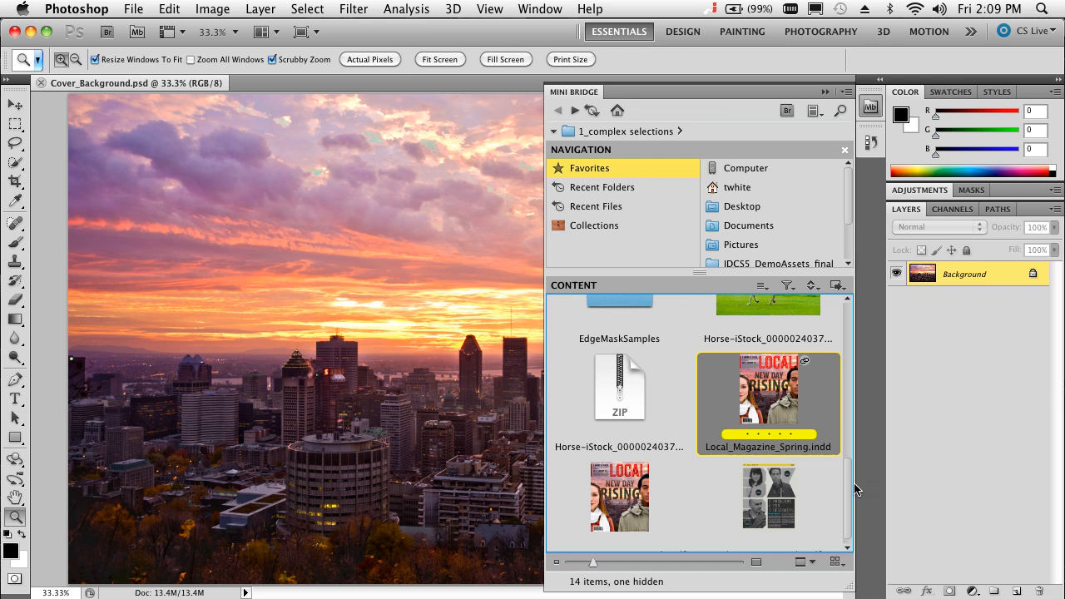
scroll(down, 3)
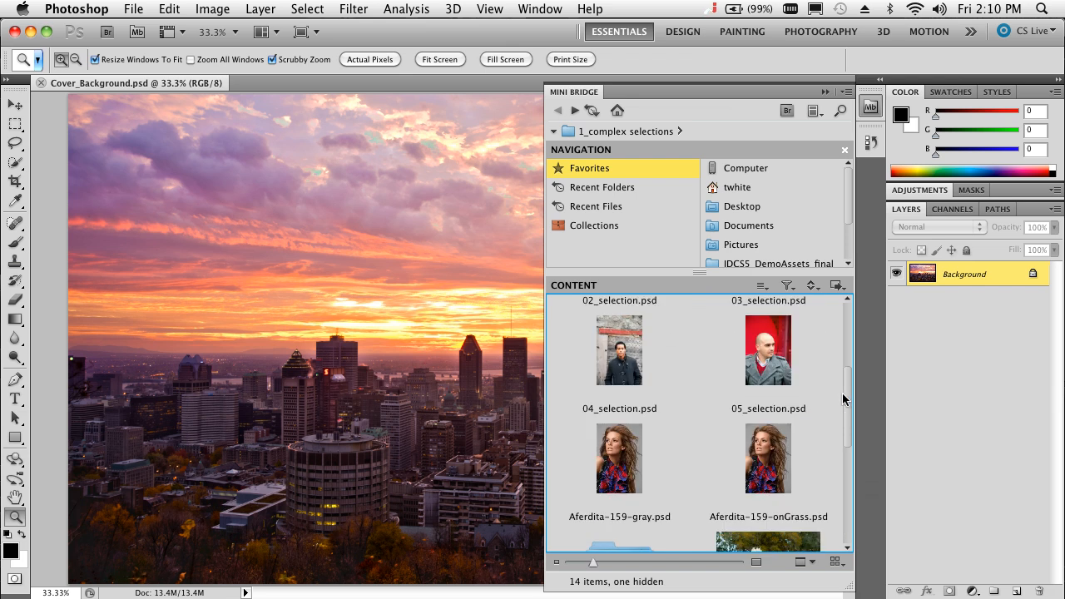
mouse_move(631, 473)
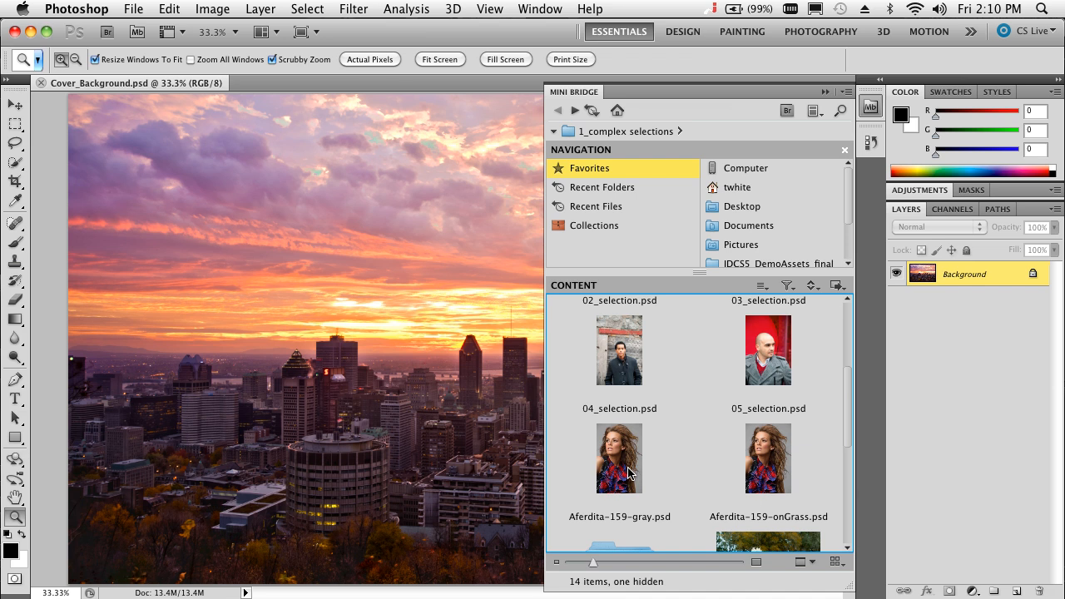
click(619, 457)
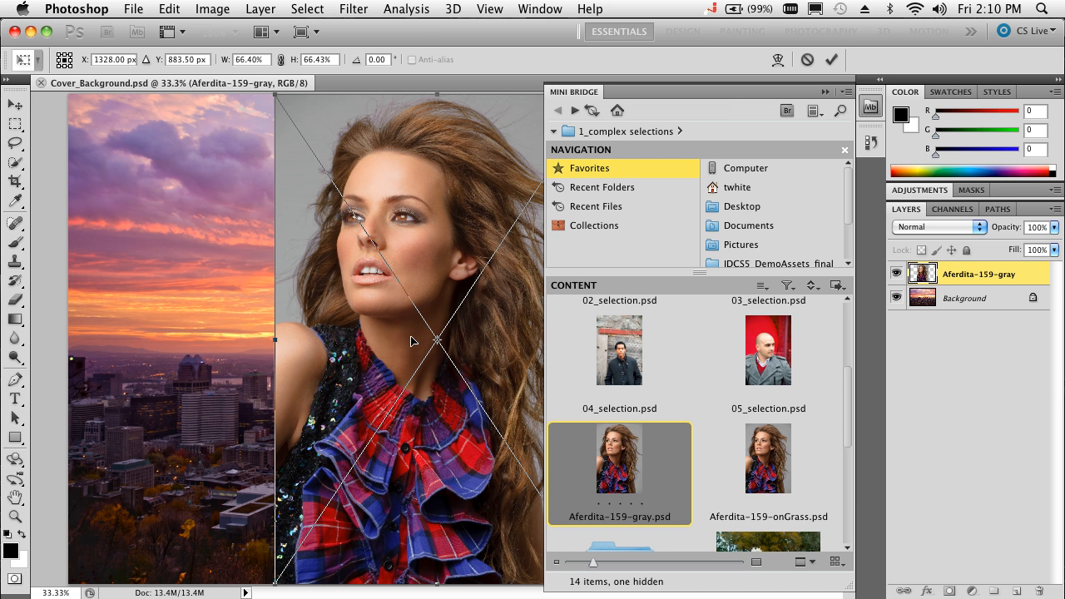
drag(414, 341, 218, 341)
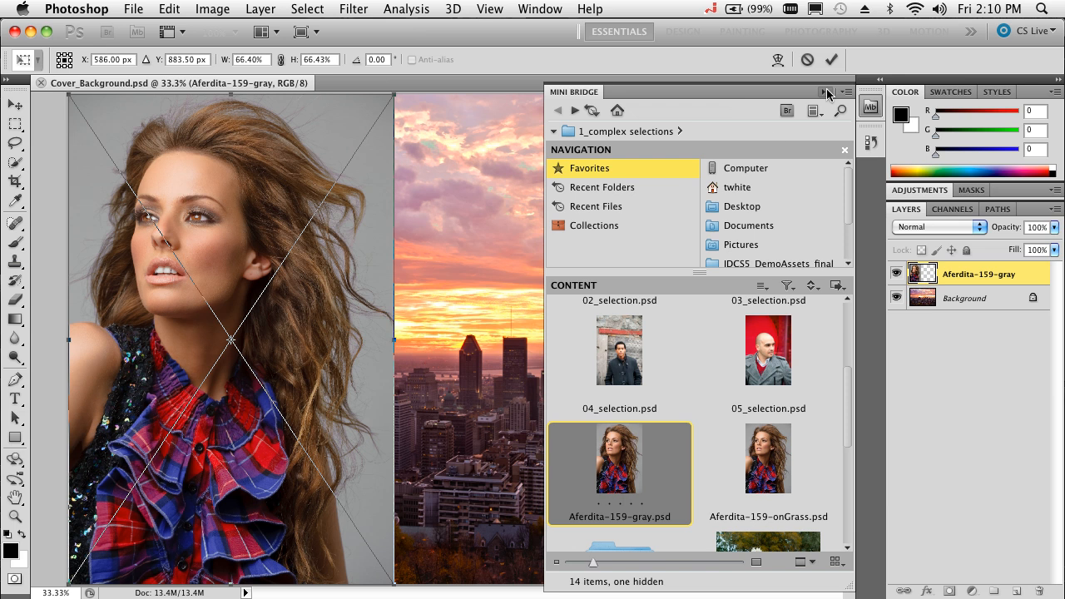
click(827, 92)
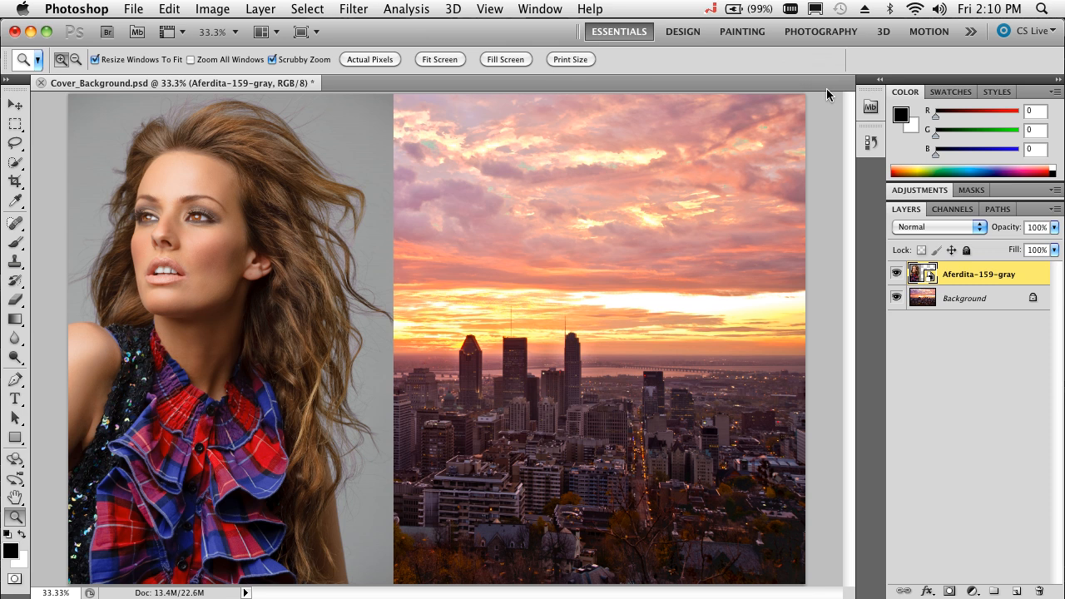
mouse_move(318, 280)
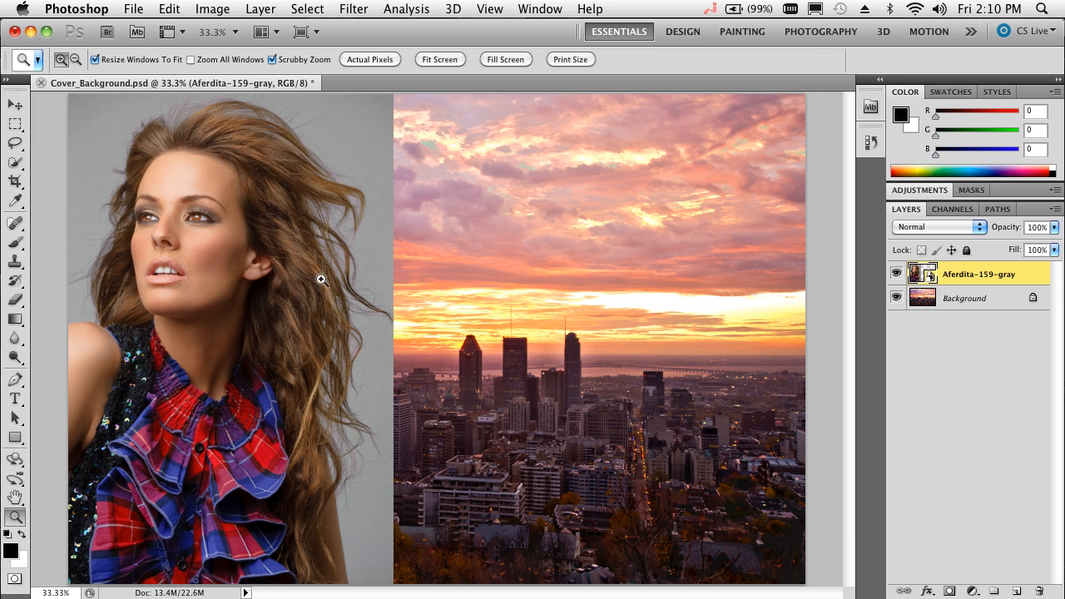
mouse_move(14, 224)
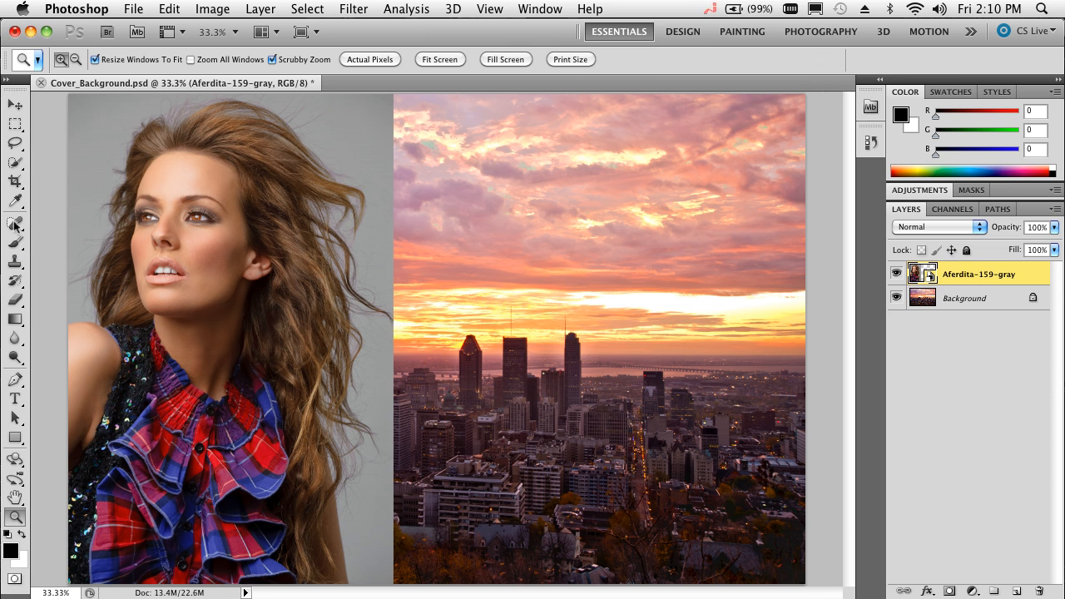
Step: Quick-select the model's face and body, then subtract the gray backdrop around her hair
click(14, 245)
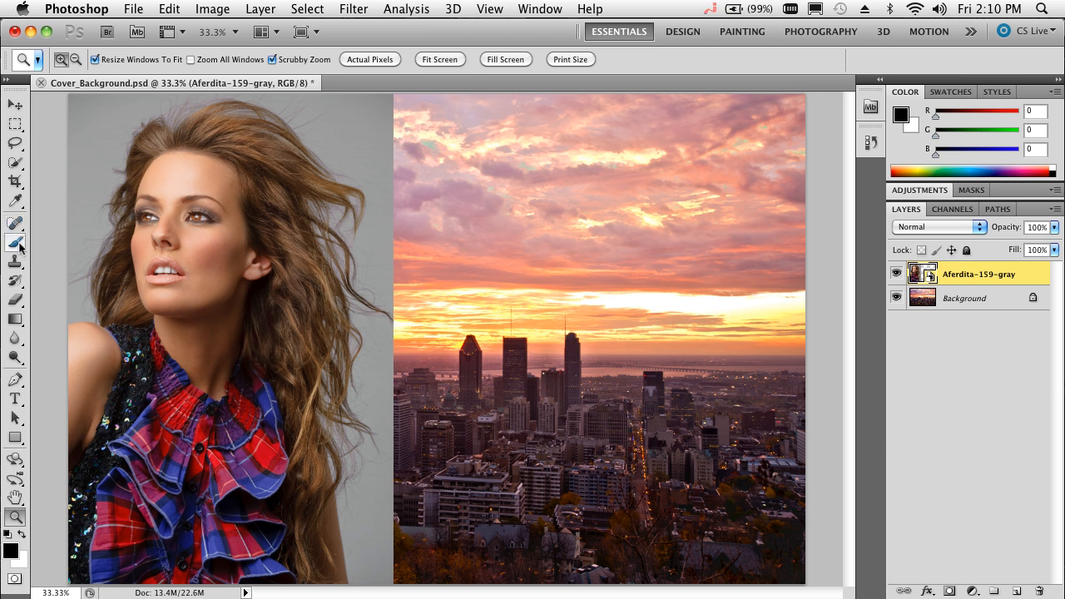
click(12, 246)
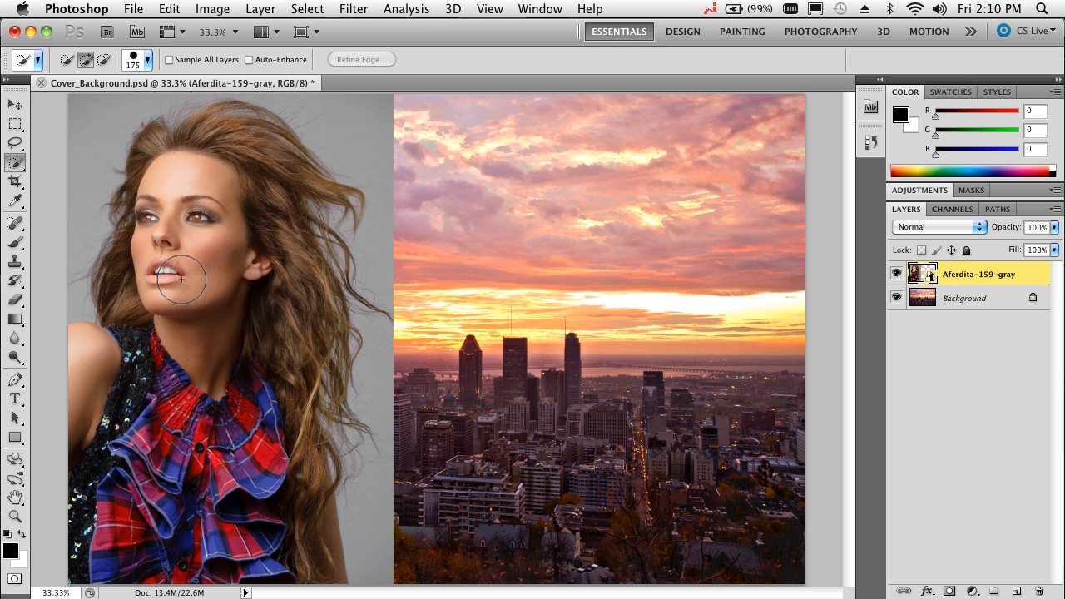
drag(191, 275, 179, 338)
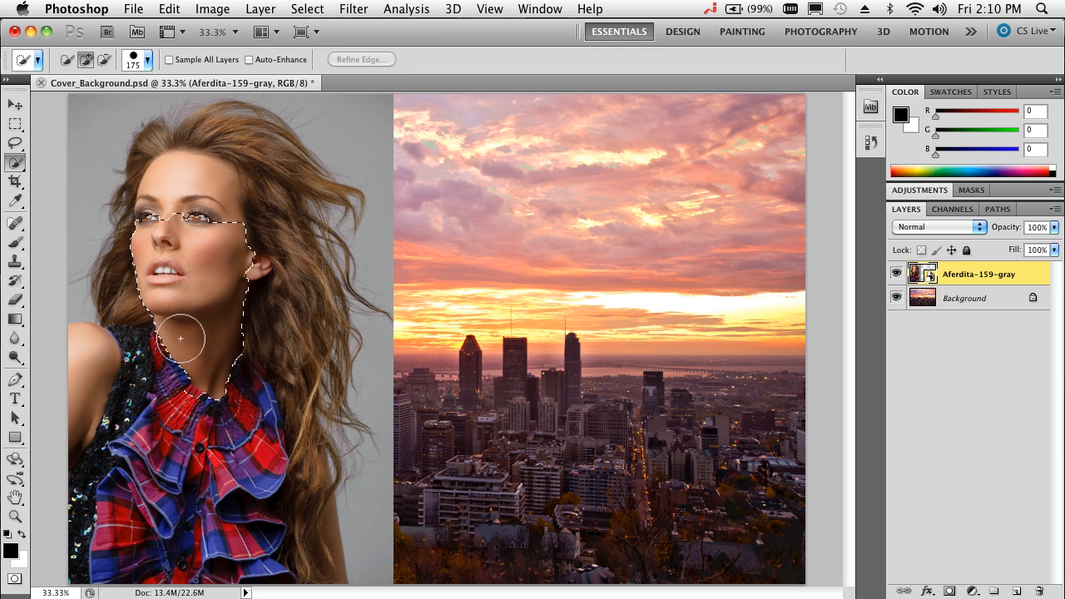
drag(180, 339, 105, 523)
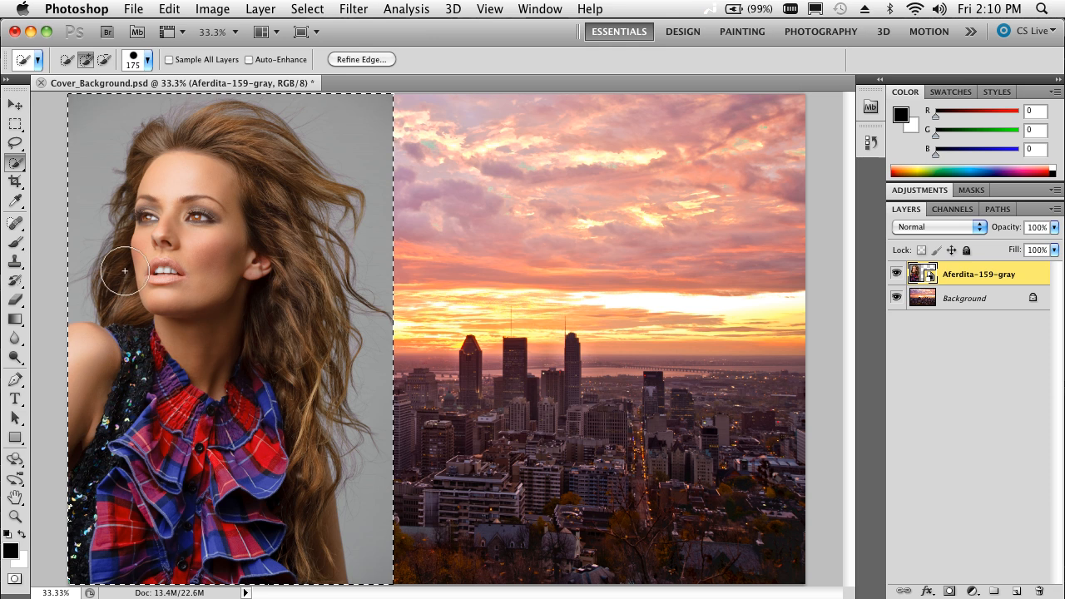
mouse_move(81, 225)
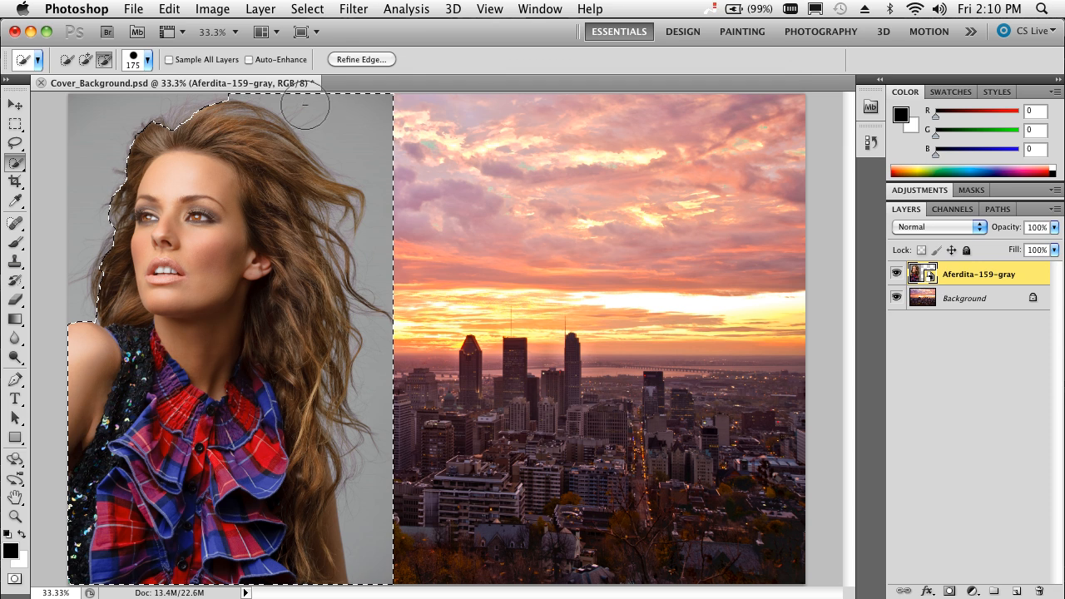
drag(306, 109, 379, 280)
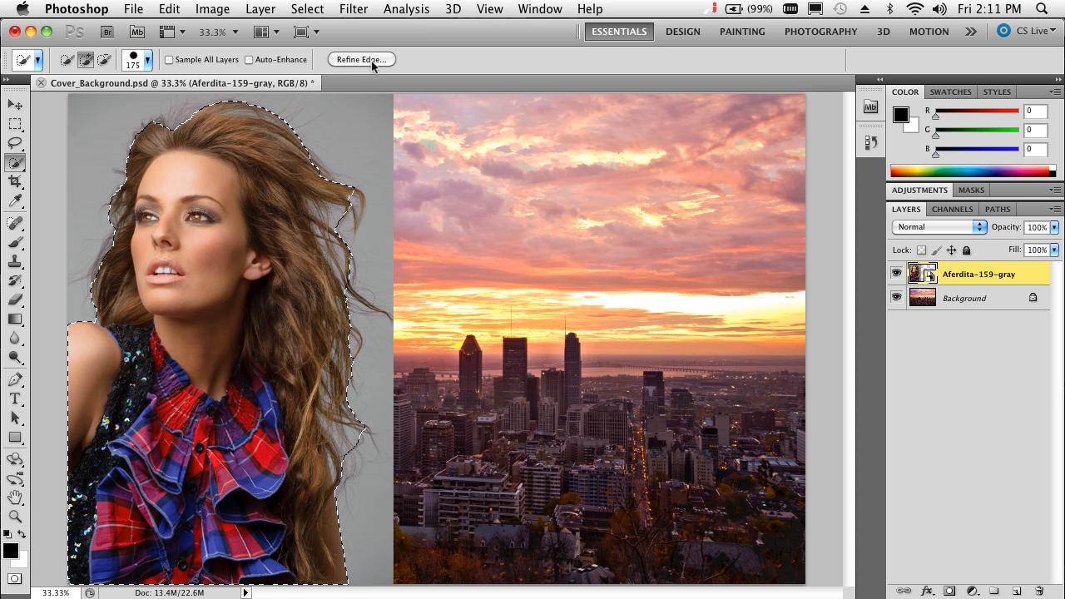
Step: Open Refine Edge, try Black & White and On Layers previews, and settle on On Black
click(376, 59)
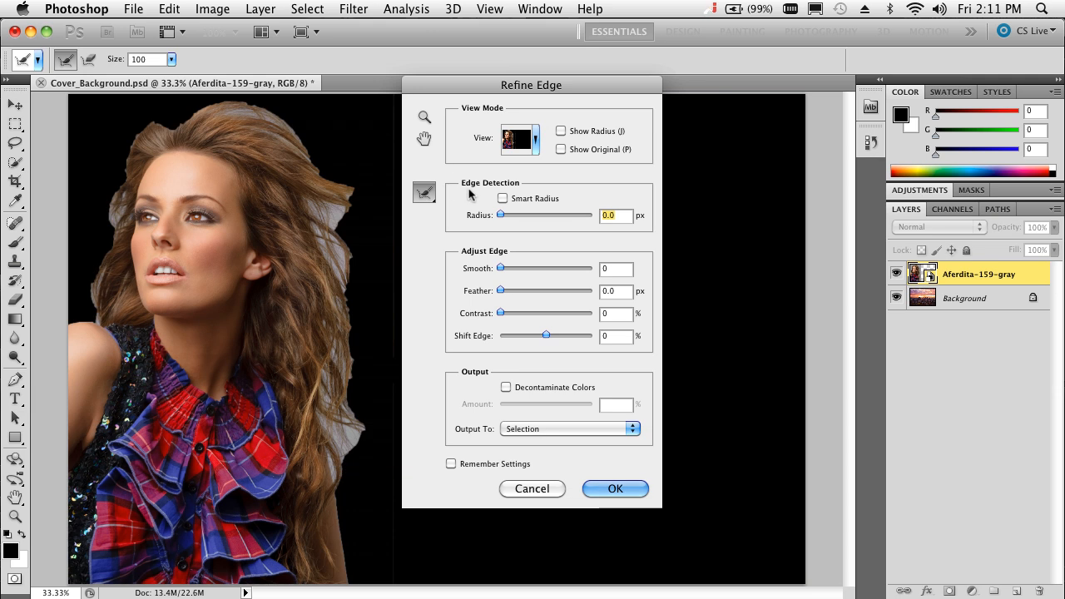
mouse_move(537, 149)
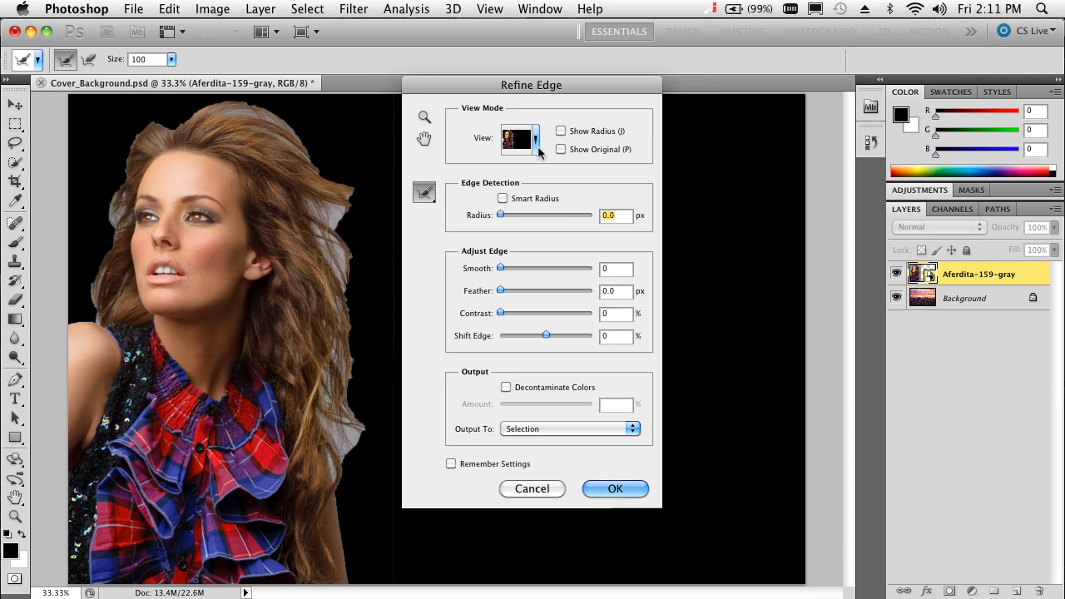
click(538, 137)
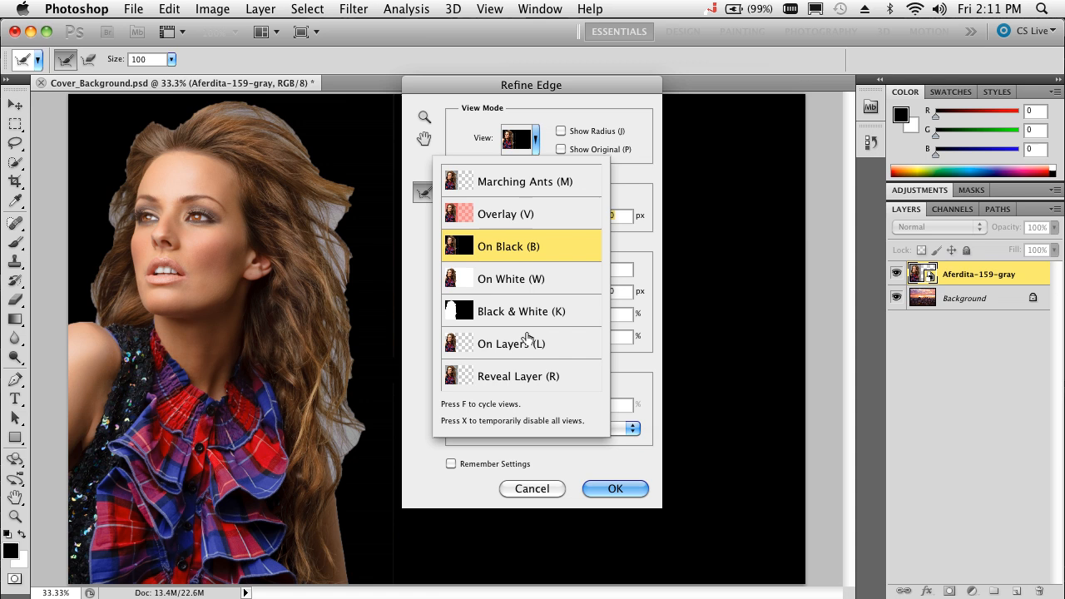
mouse_move(530, 263)
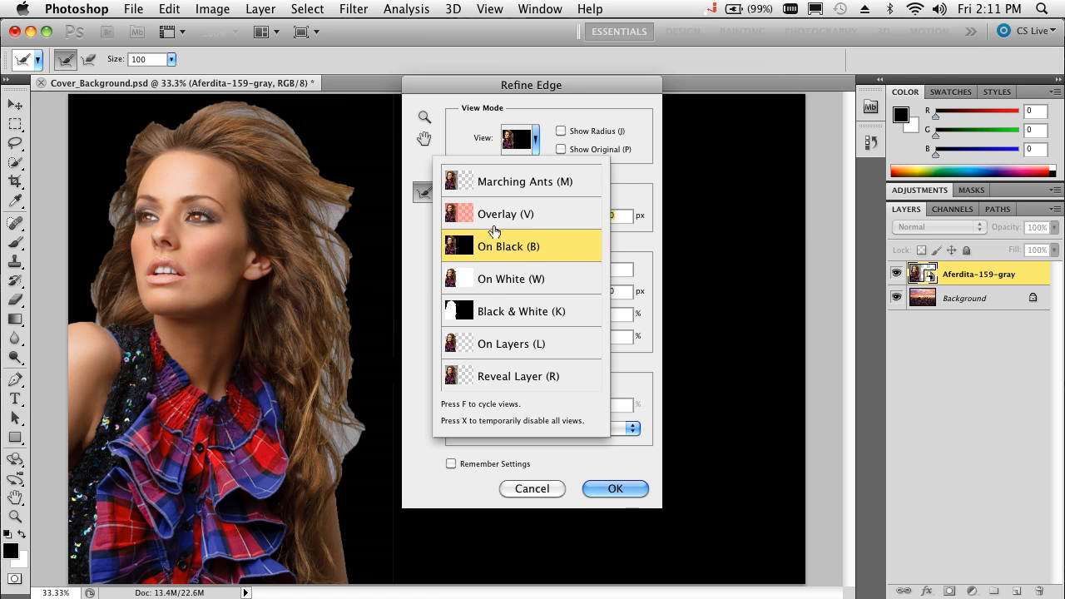
mouse_move(494, 286)
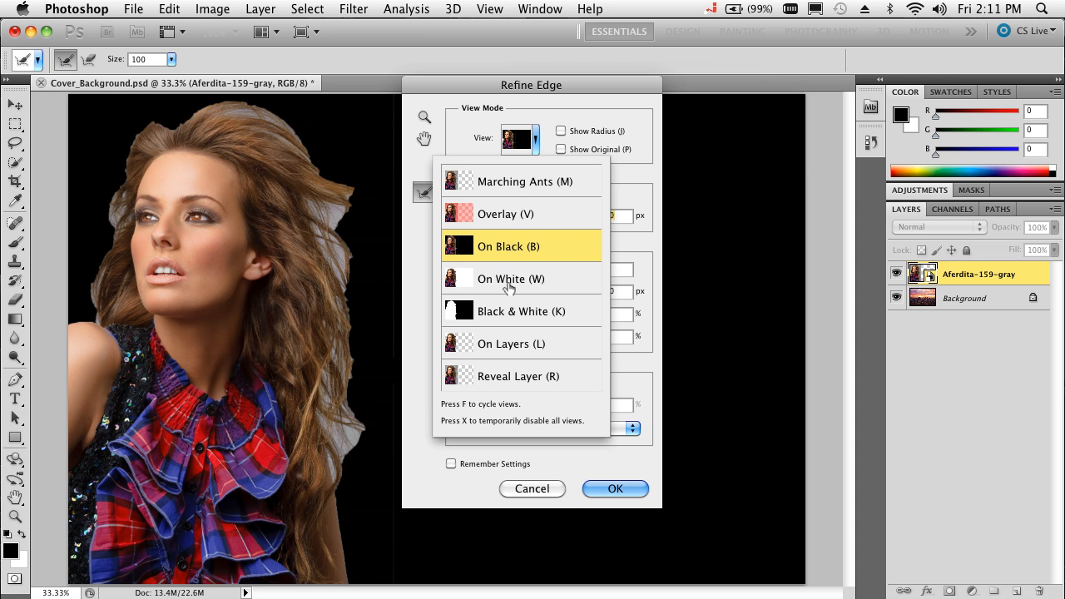
click(520, 312)
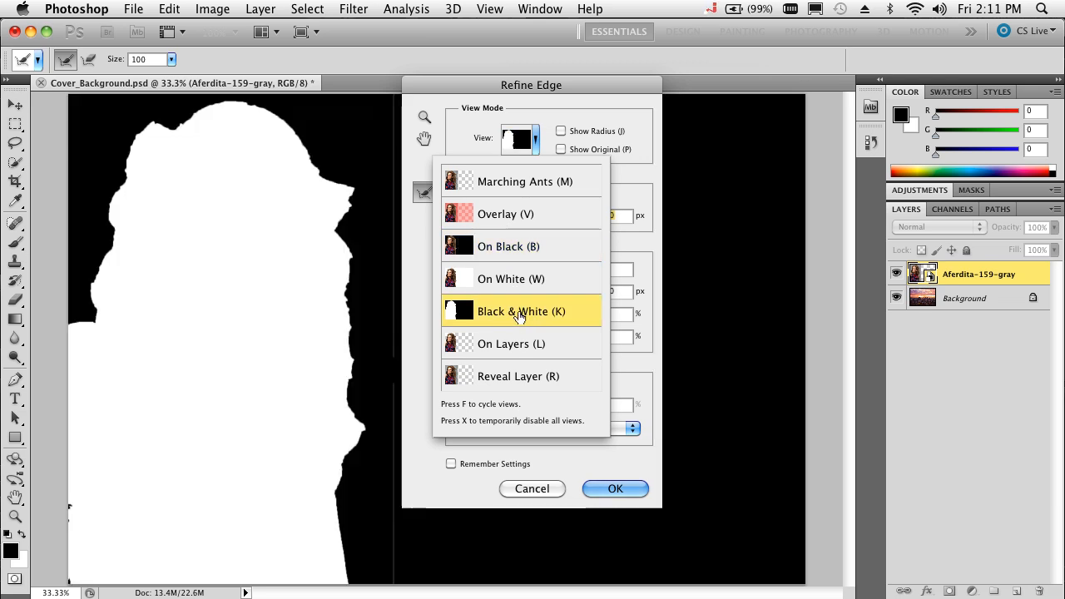
mouse_move(524, 246)
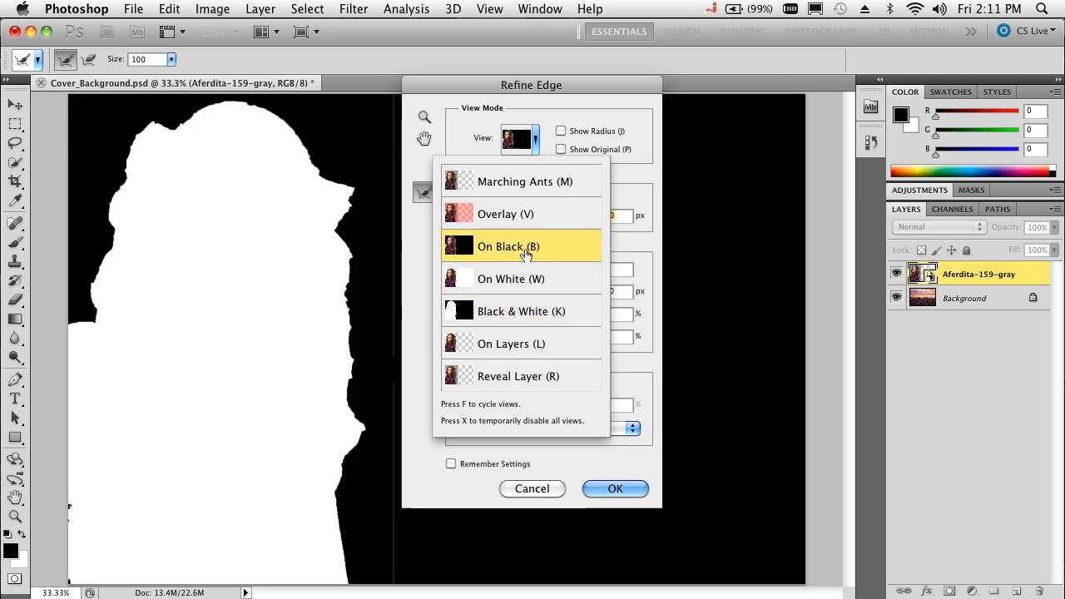
click(508, 246)
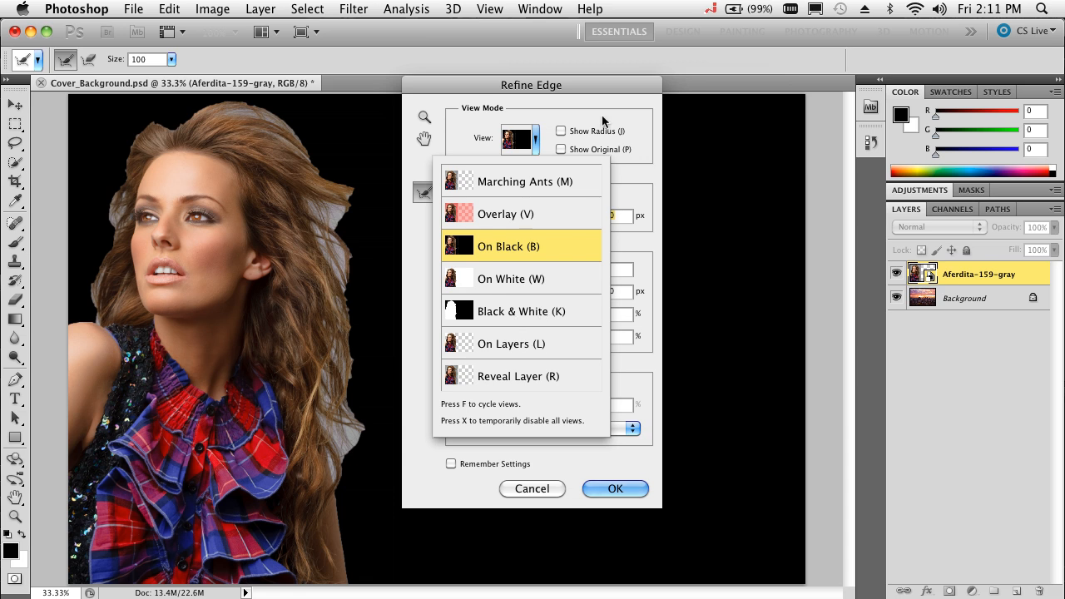
click(511, 344)
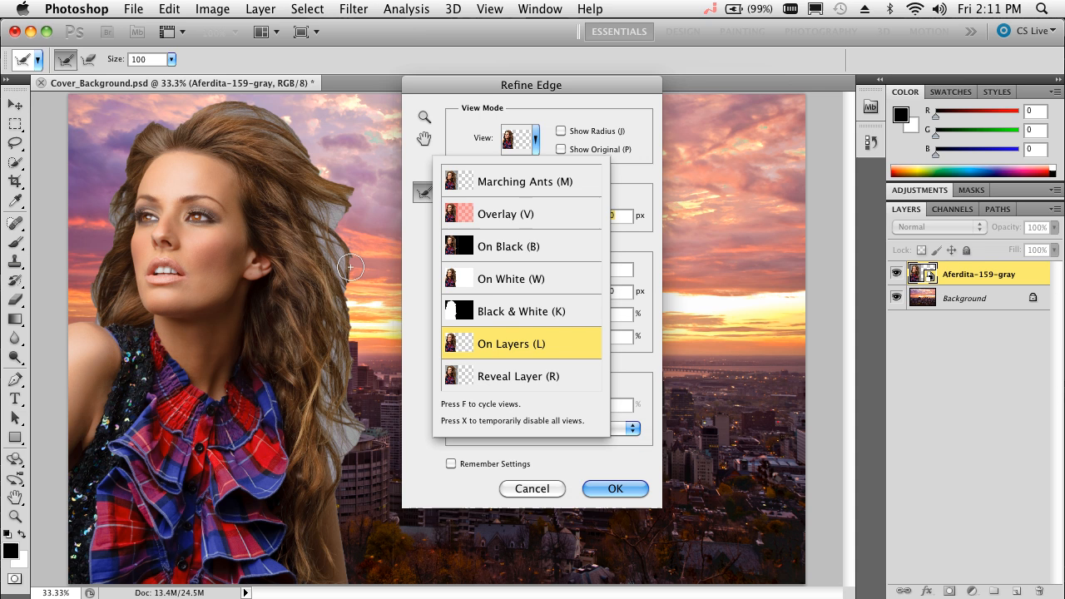
click(509, 246)
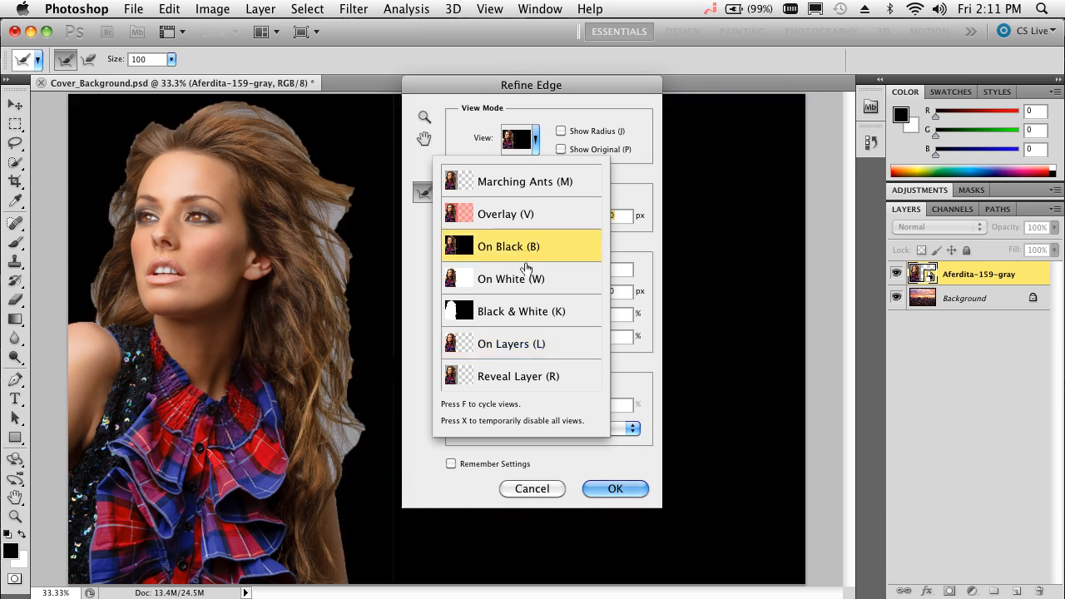
click(508, 247)
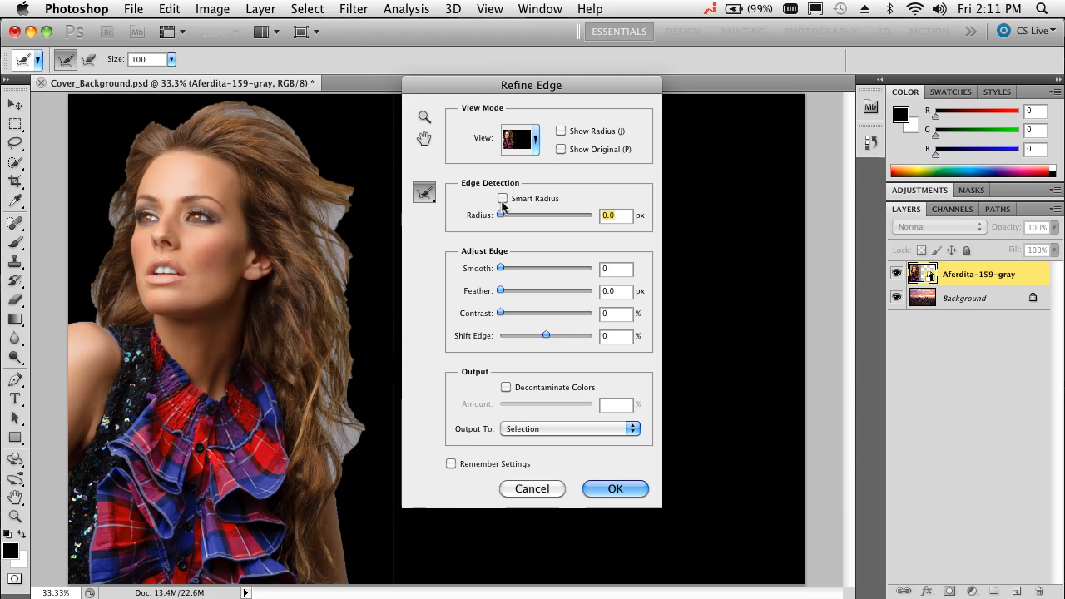
Step: Enable Smart Radius and bring the edge detection radius to 6.2 px
click(503, 198)
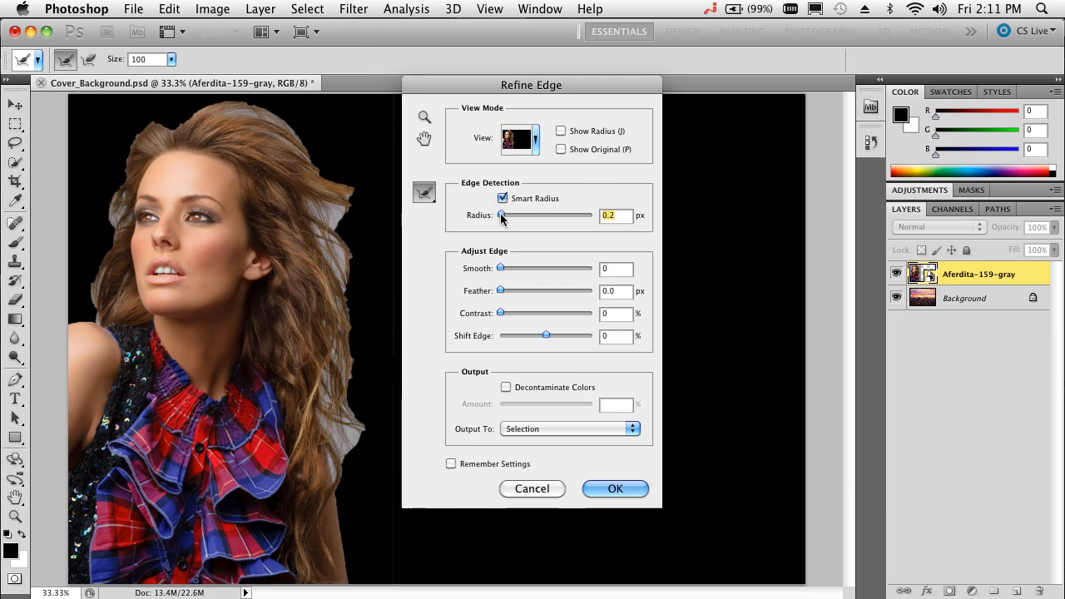
drag(501, 216, 525, 216)
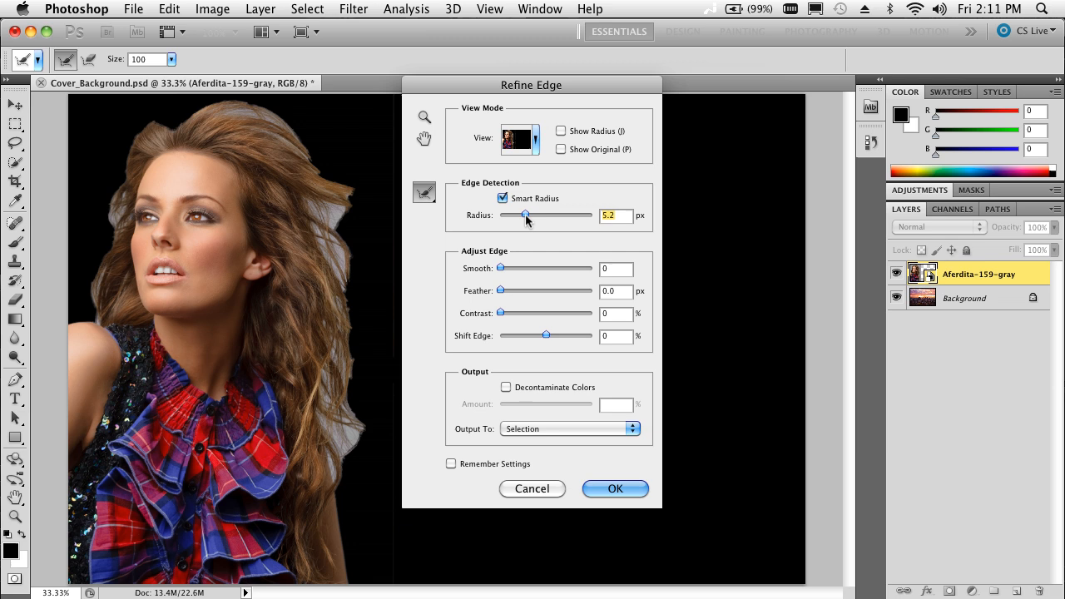
drag(524, 215, 538, 215)
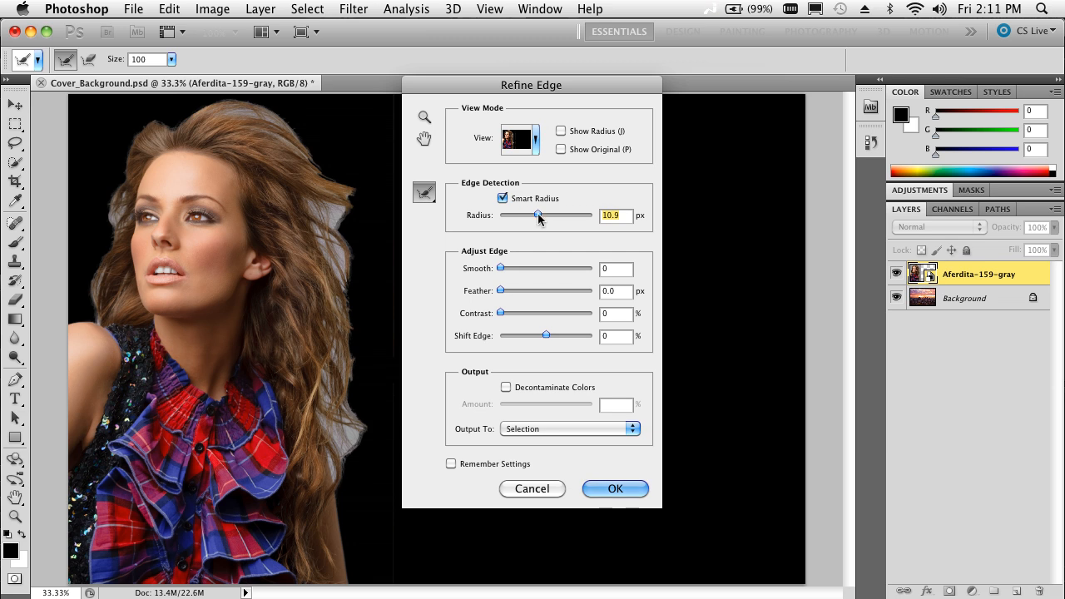
drag(536, 214, 548, 215)
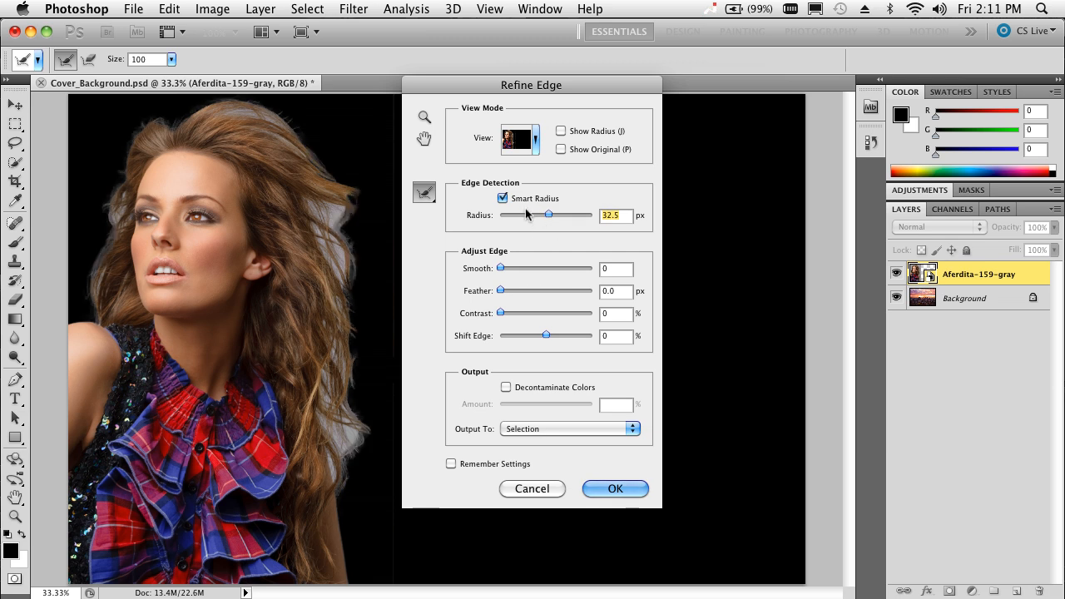
drag(547, 214, 535, 215)
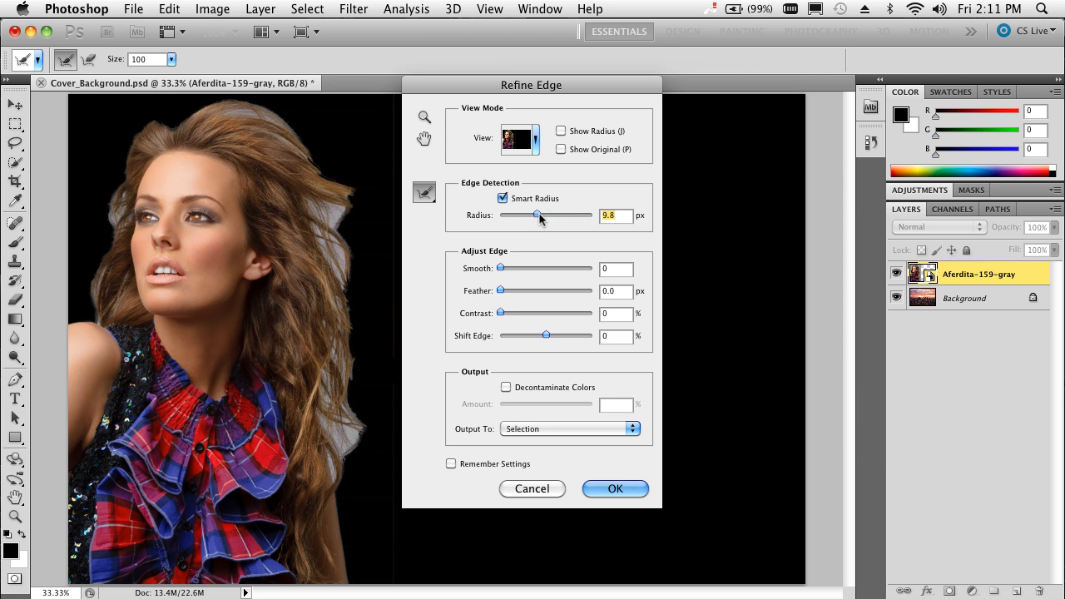
drag(536, 214, 528, 215)
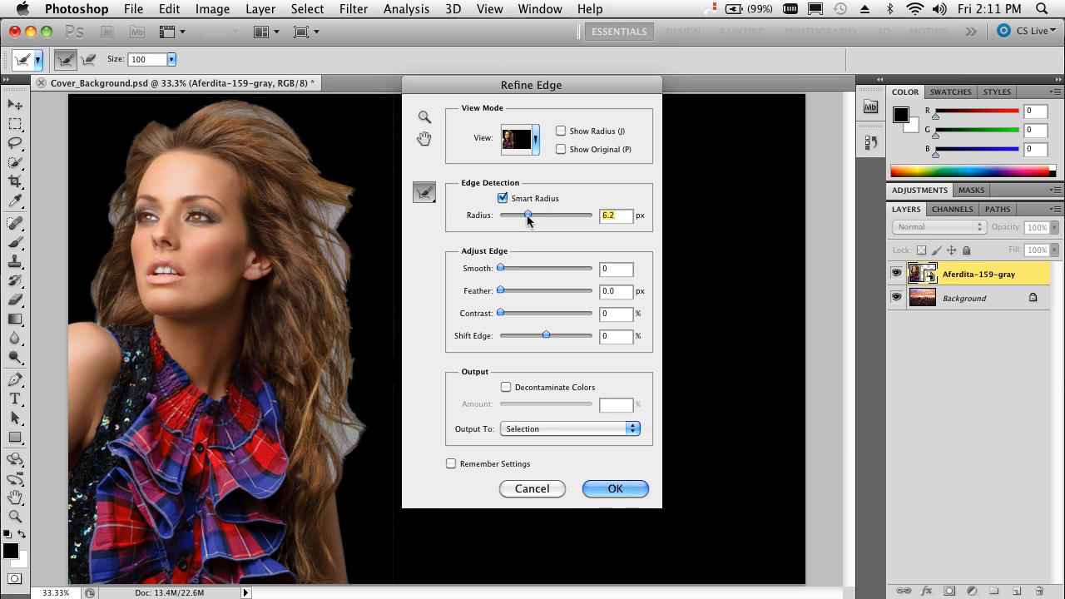
mouse_move(488, 262)
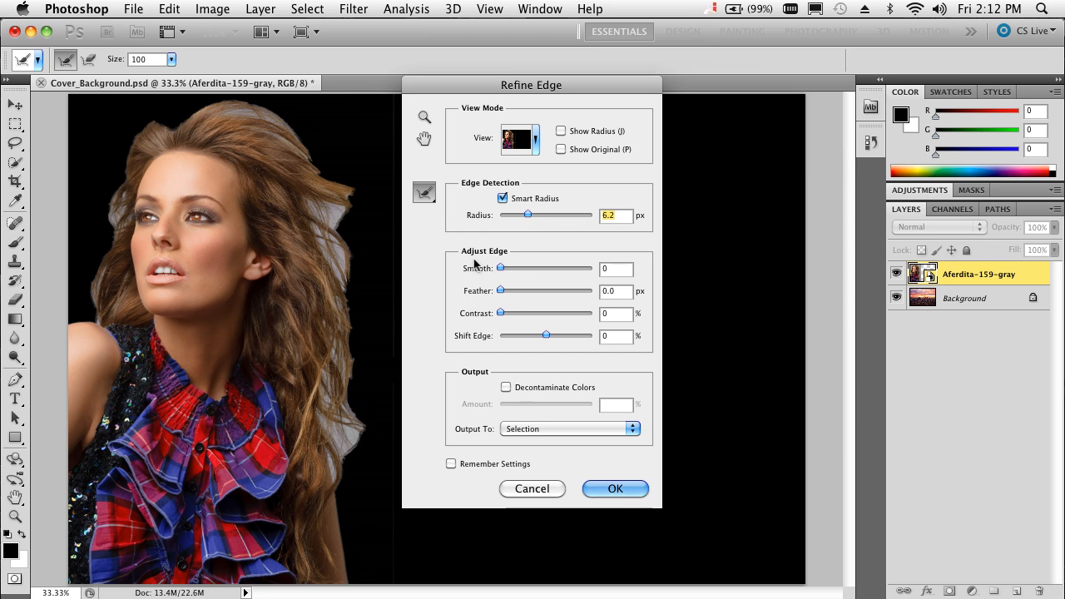
mouse_move(421, 209)
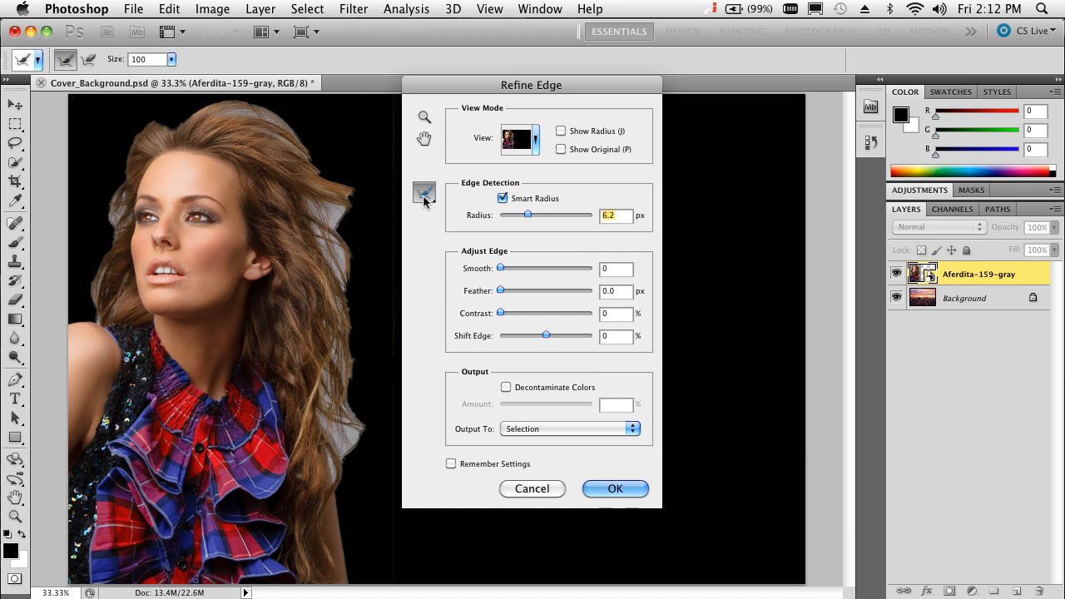
mouse_move(424, 193)
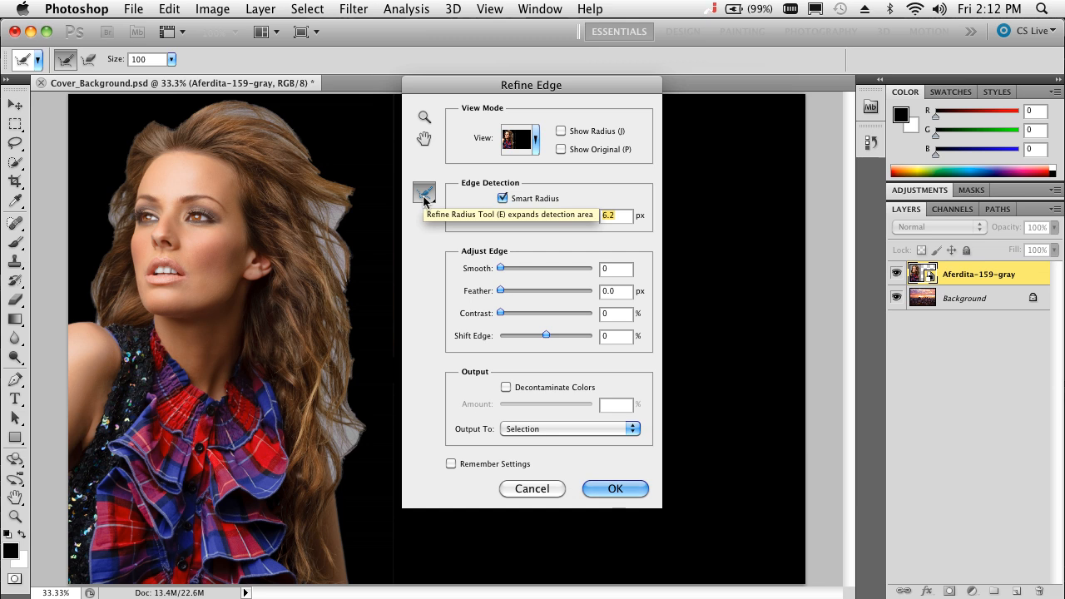
mouse_move(414, 208)
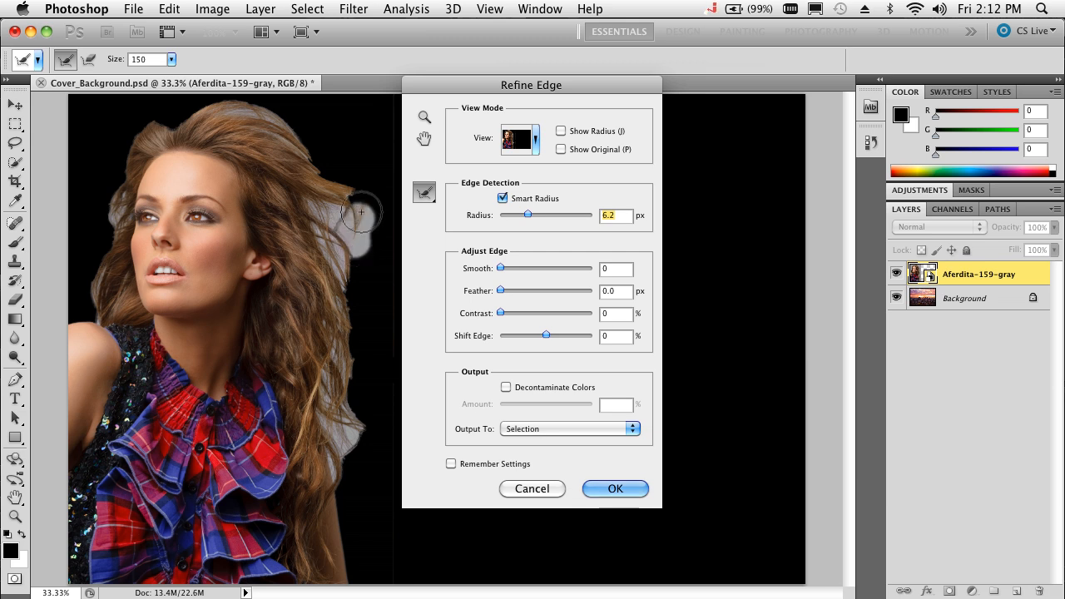
Step: Paint the Refine Radius brush along the right, top and left edges of the hair
drag(361, 212, 312, 147)
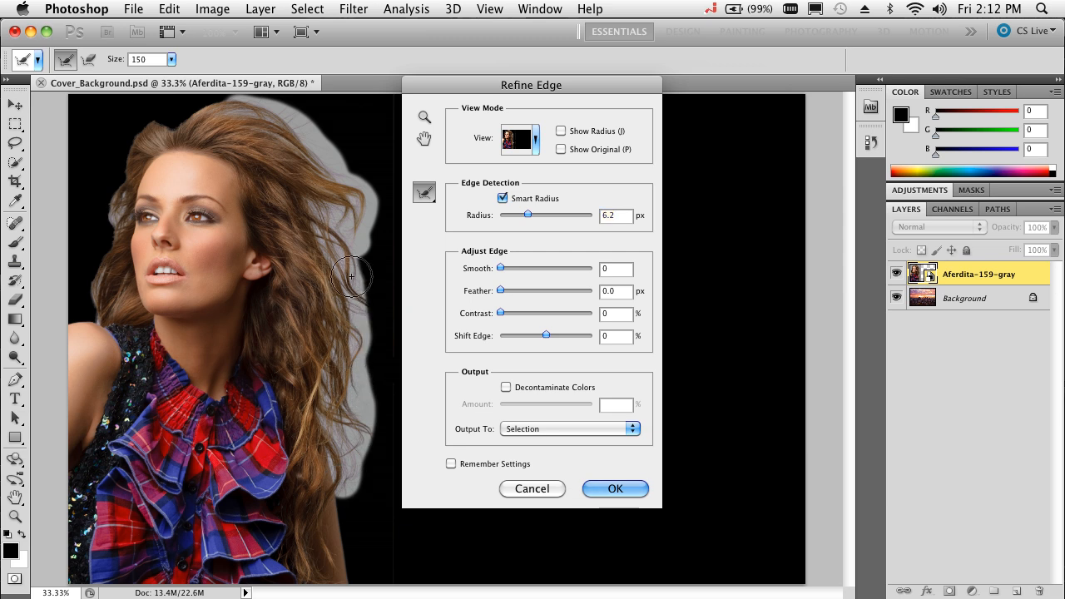
drag(351, 275, 315, 210)
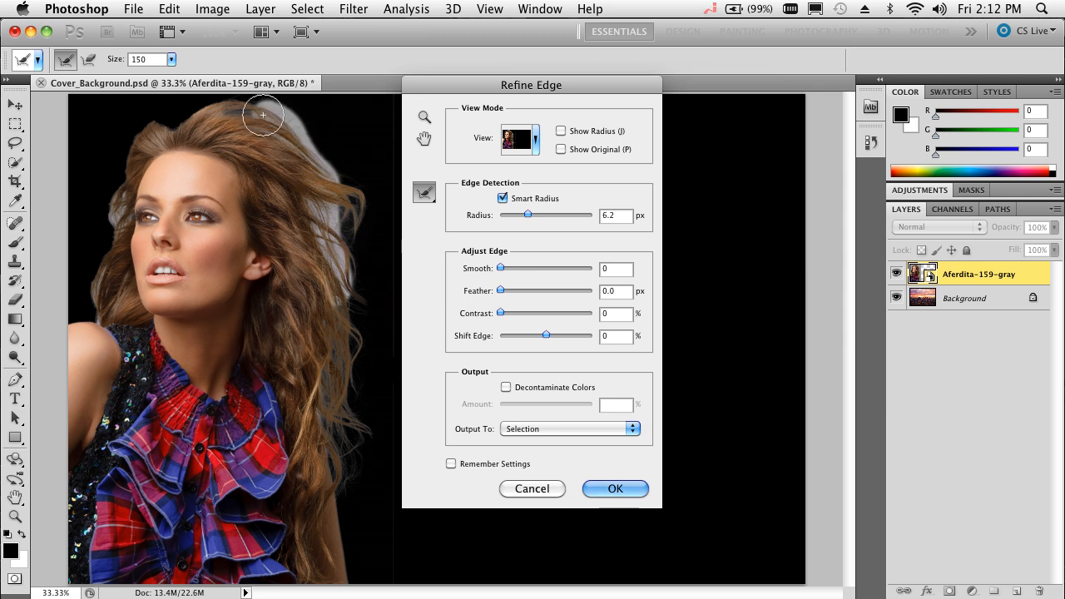
drag(262, 115, 335, 321)
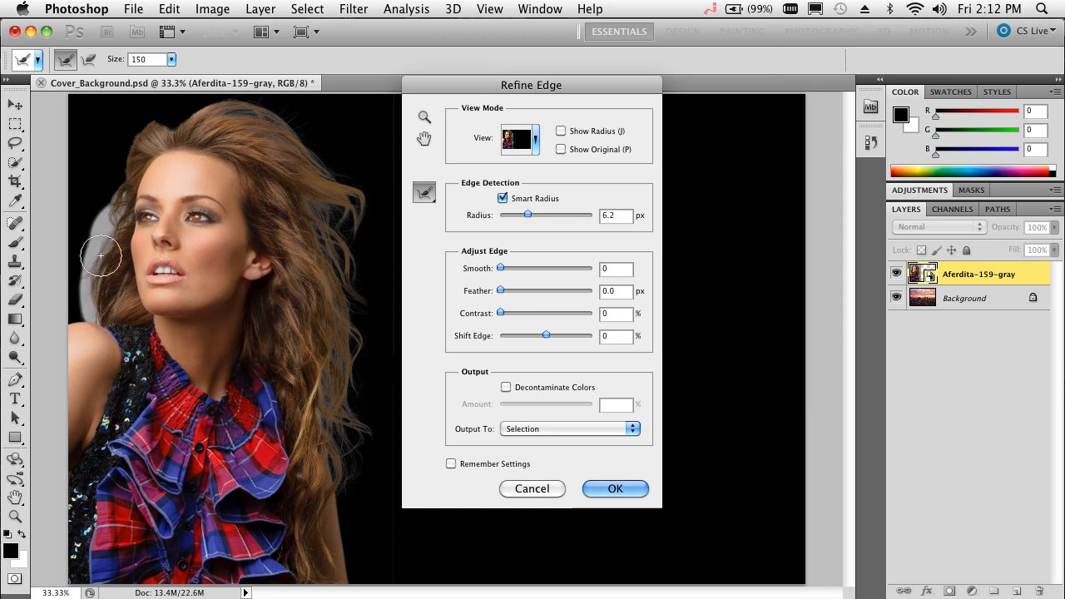
drag(101, 255, 194, 108)
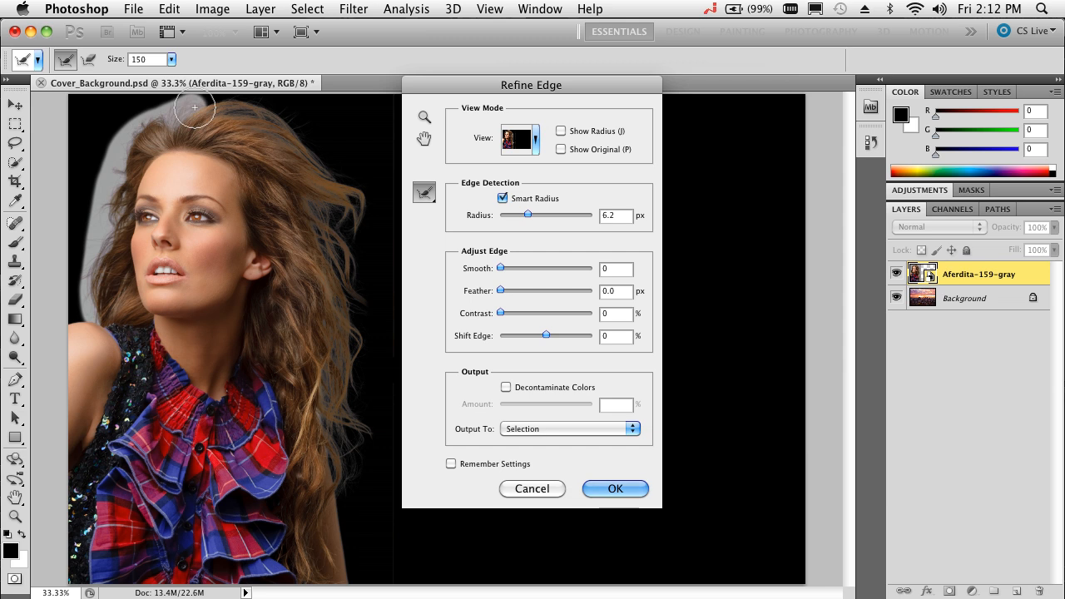
drag(194, 107, 384, 319)
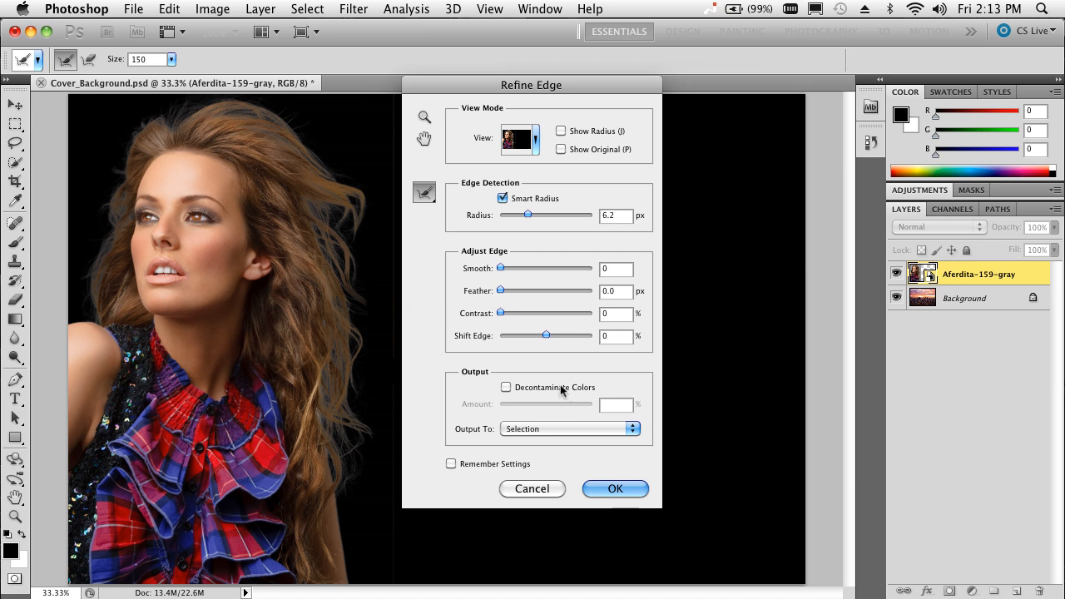
mouse_move(547, 392)
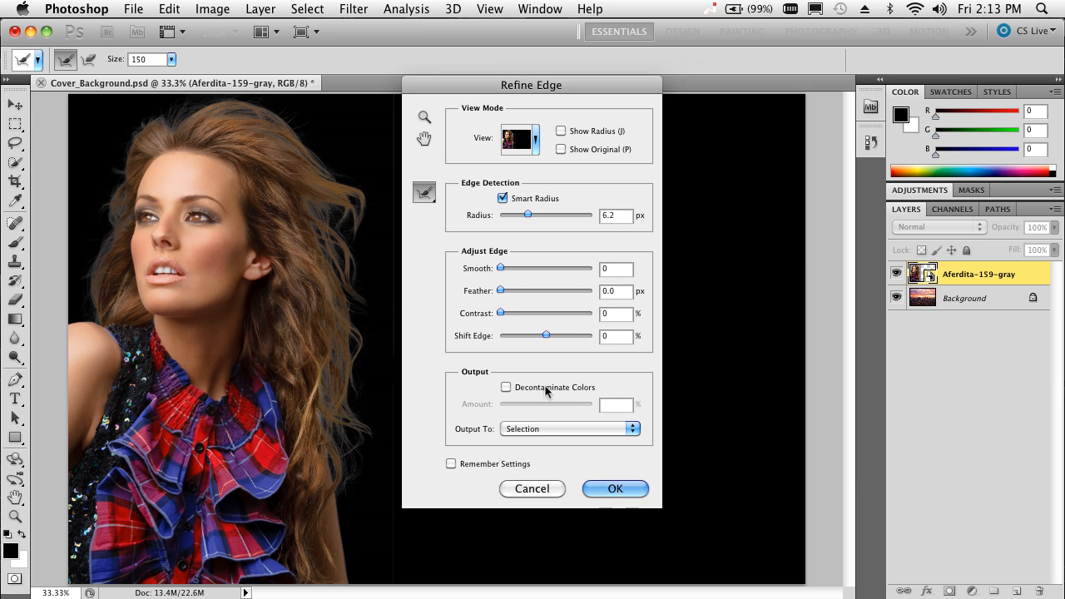
Step: Turn on Decontaminate Colors at 69% and set Shift Edge to -4%
click(505, 387)
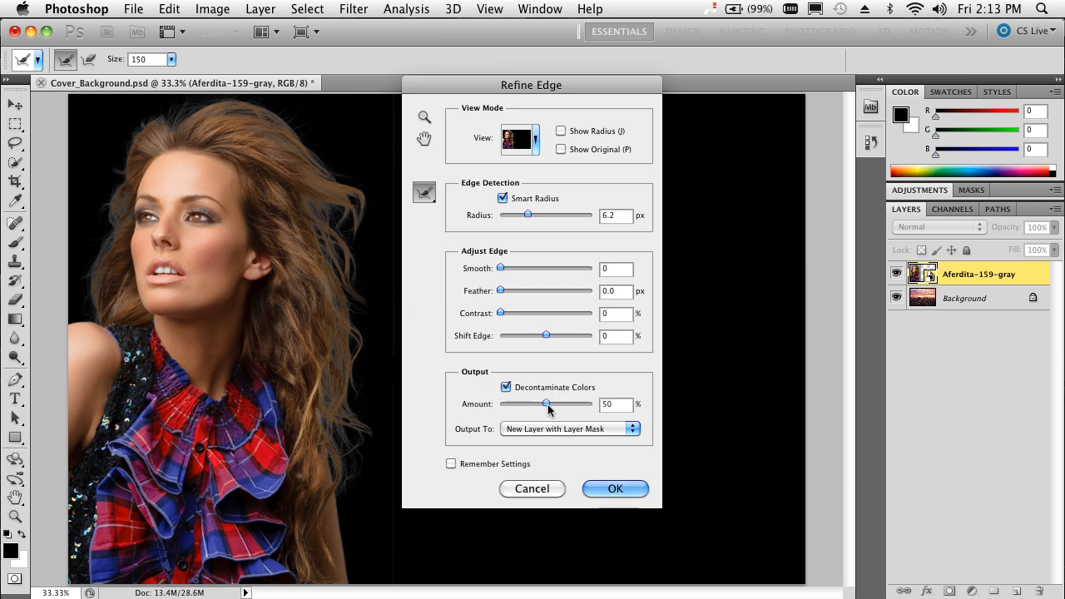
drag(545, 403, 555, 403)
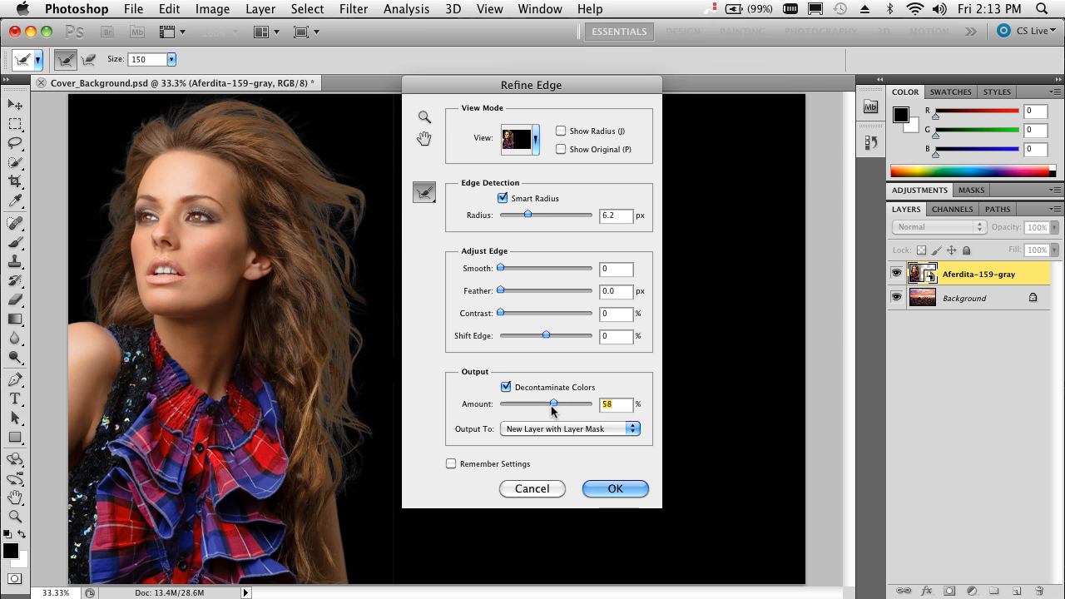
drag(554, 403, 559, 404)
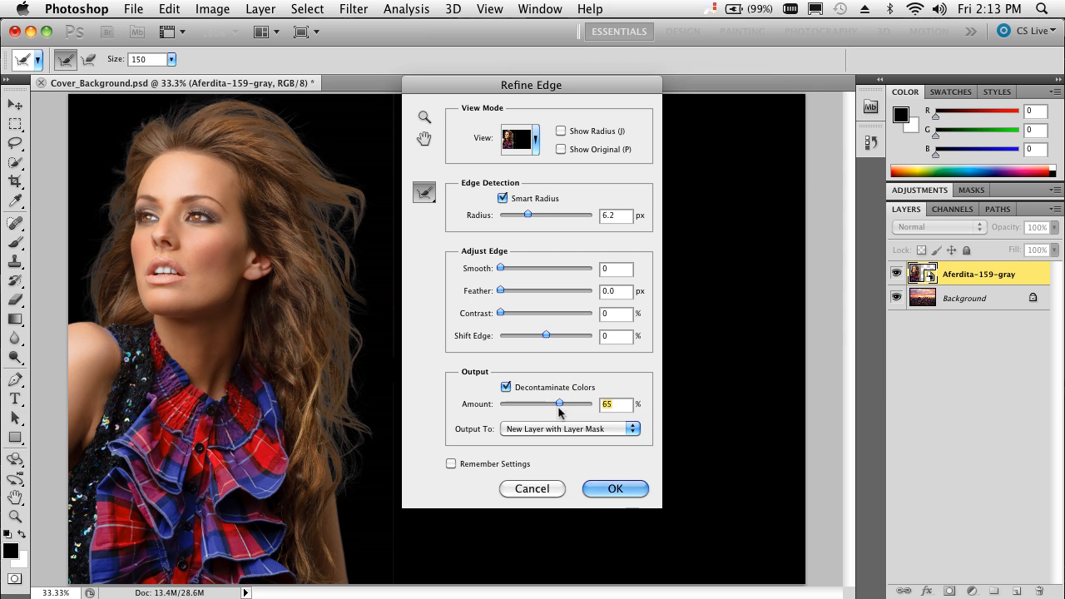
drag(558, 403, 563, 403)
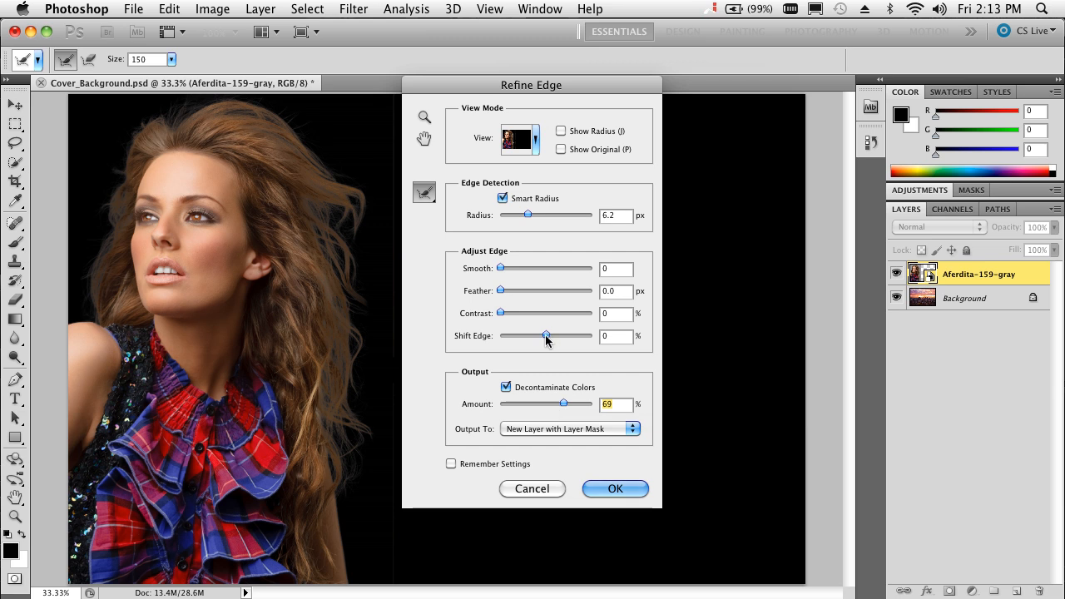
drag(546, 336, 542, 337)
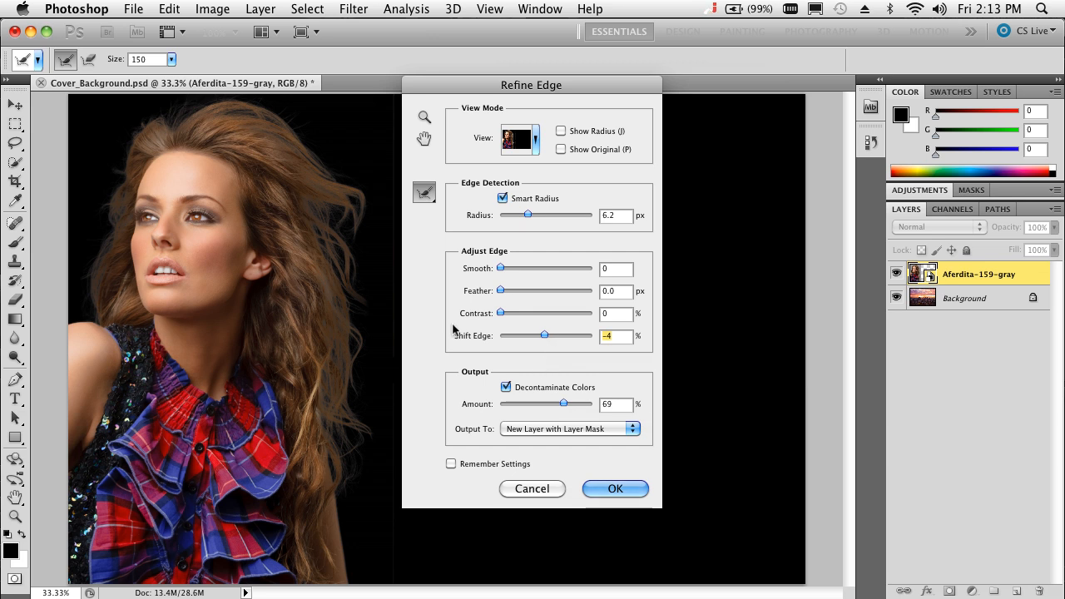
mouse_move(287, 114)
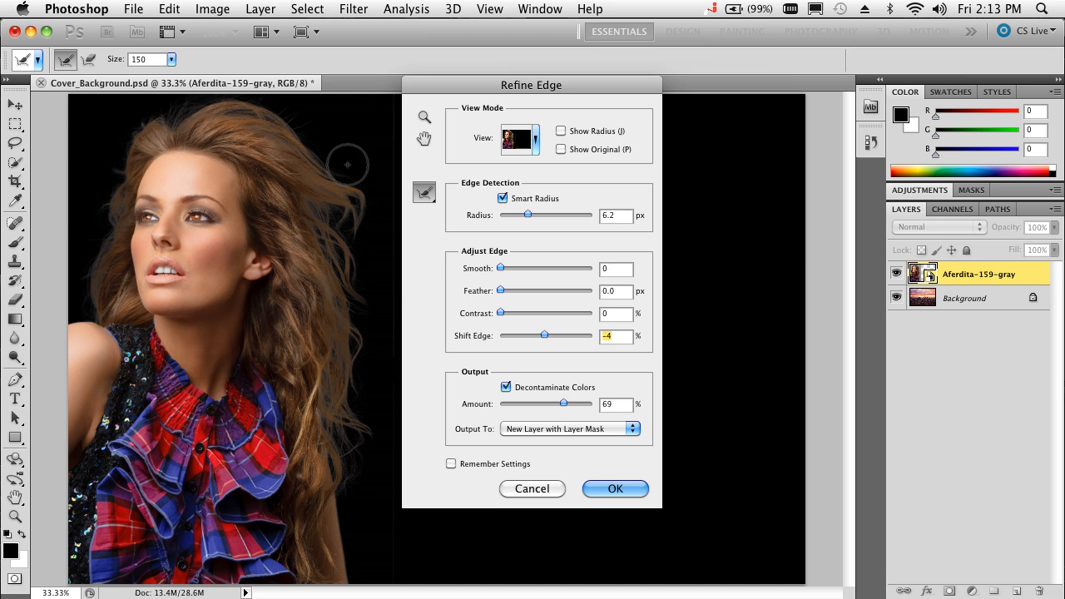
mouse_move(373, 295)
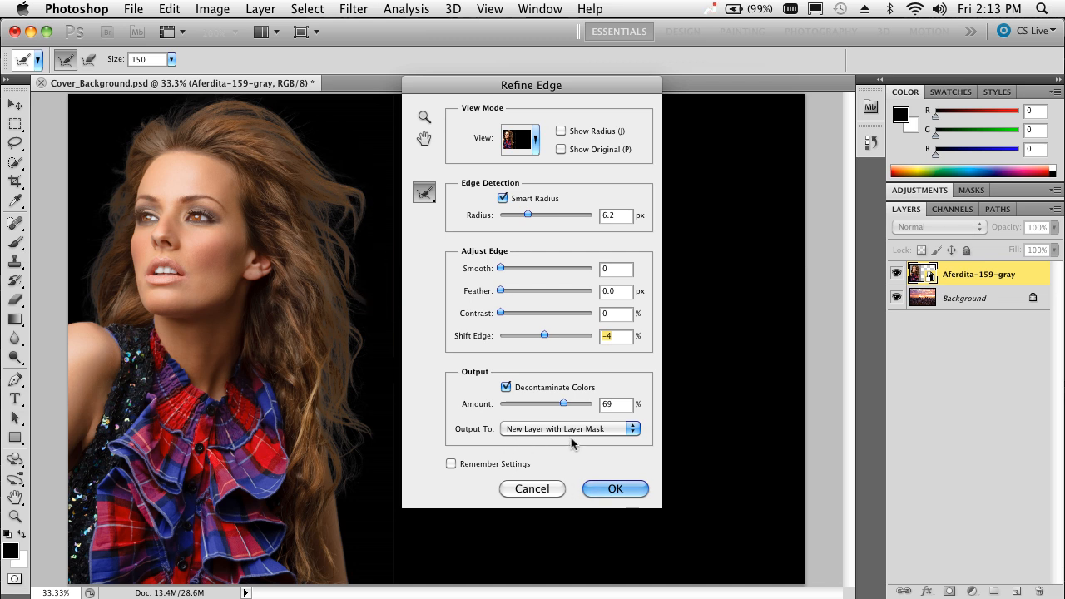
mouse_move(543, 434)
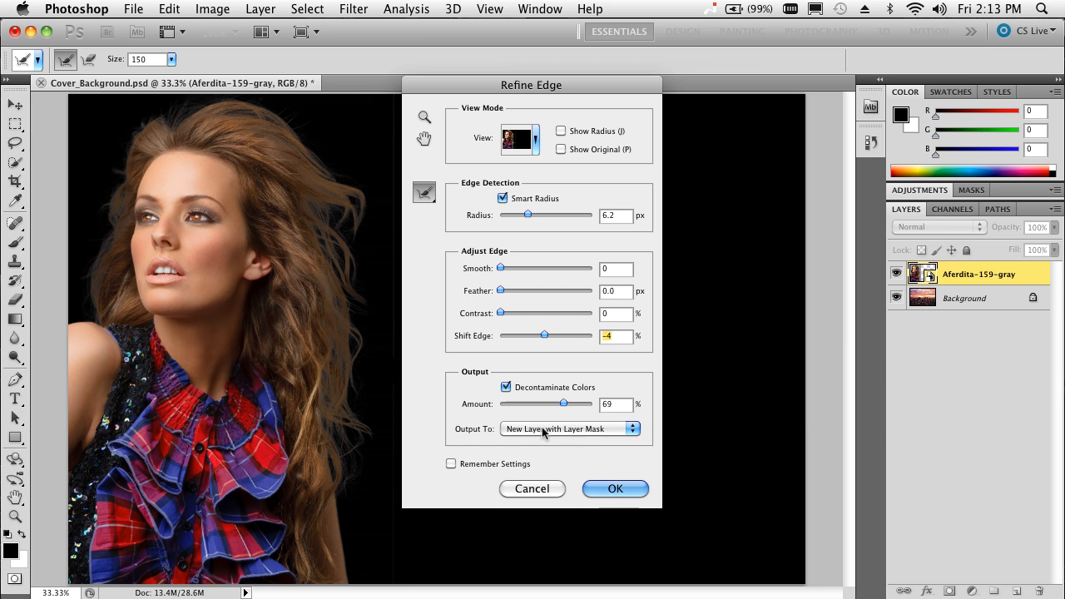
mouse_move(609, 476)
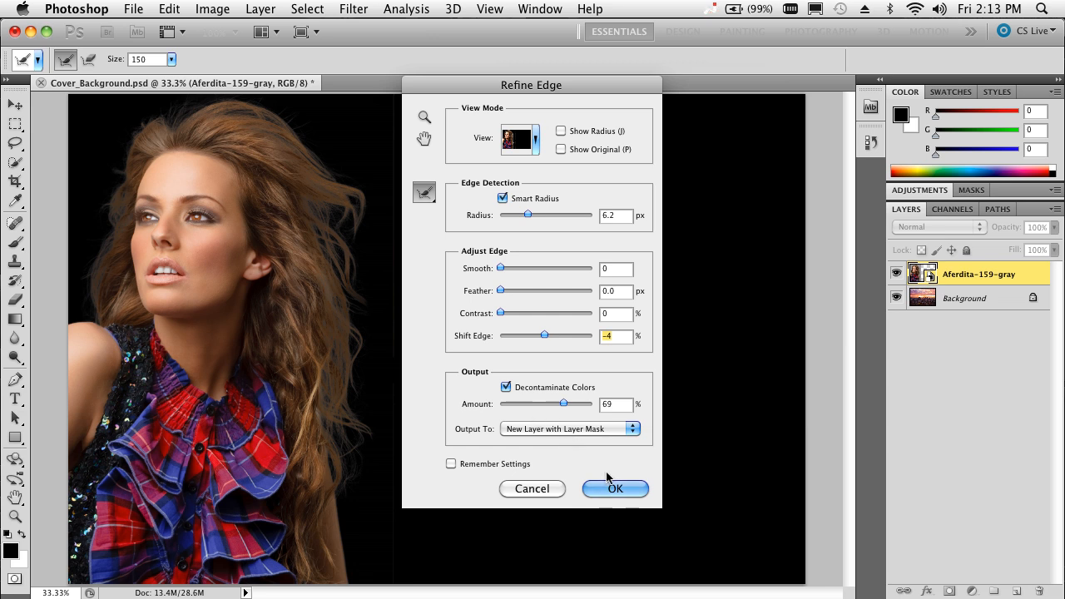
Step: Confirm Refine Edge, outputting the model cutout to a new layer with layer mask
click(615, 489)
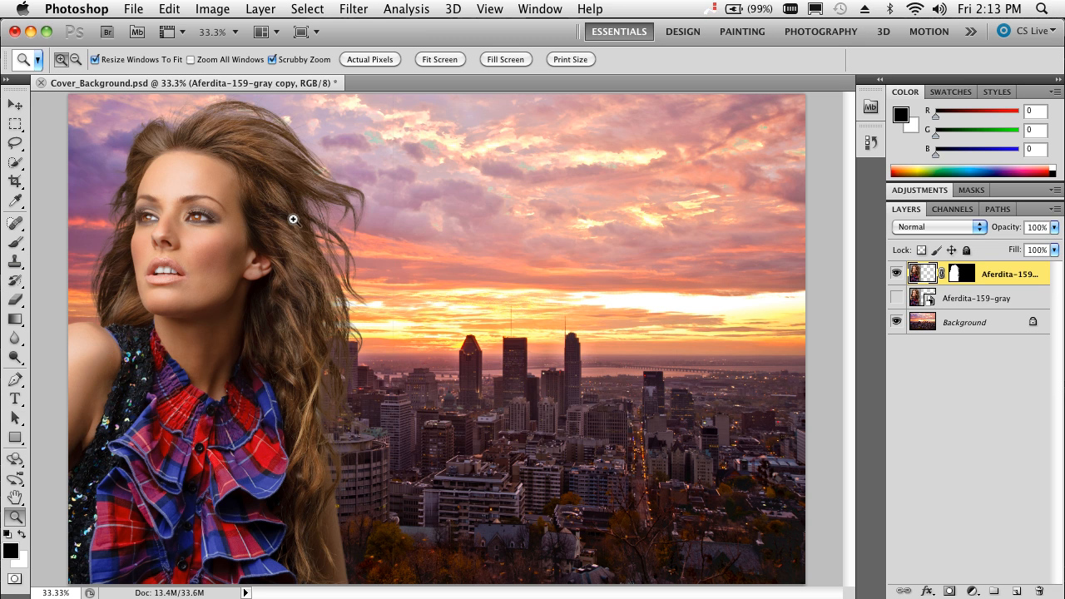
Step: Zoom in to about 120% on the hair strands against the sunset sky
click(292, 219)
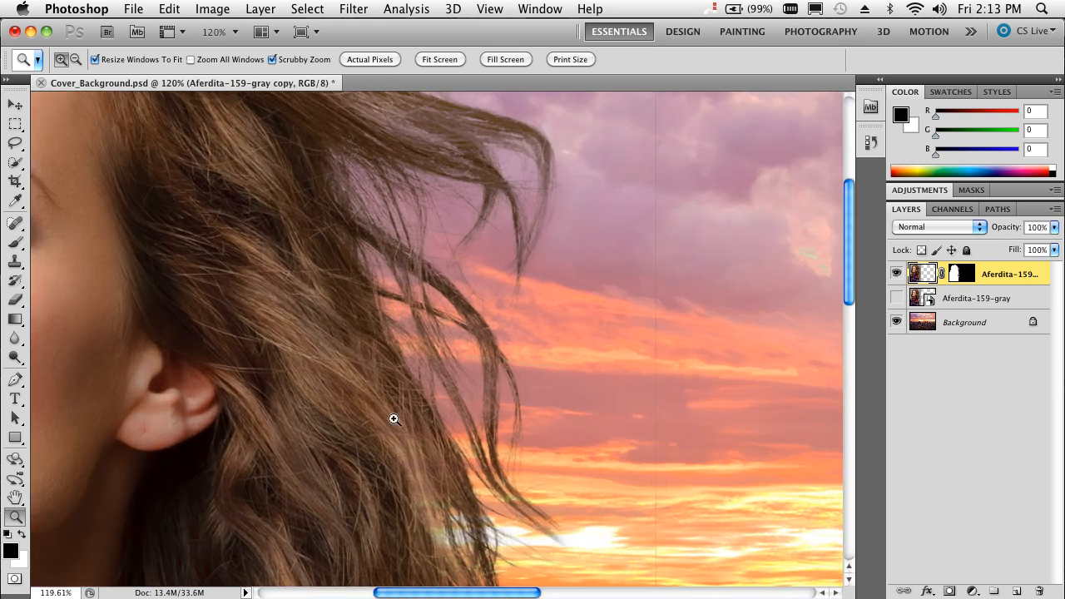